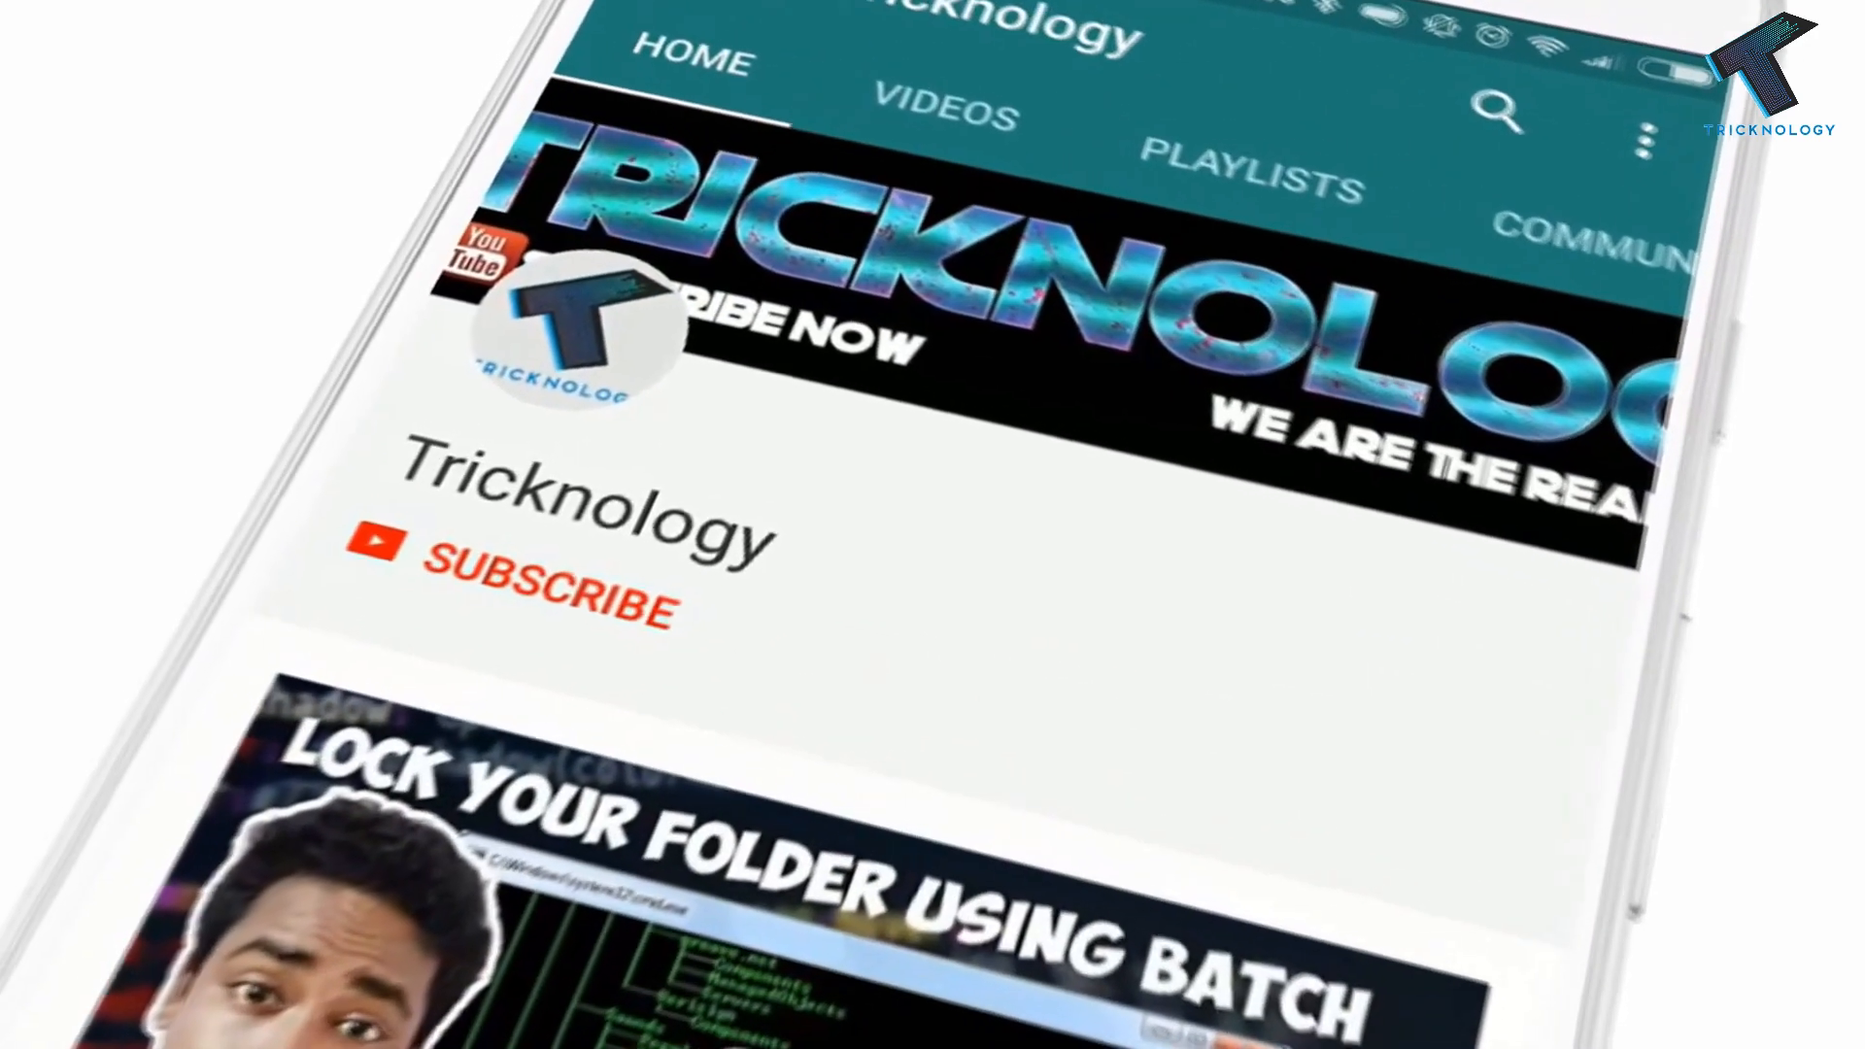
Browse File Explorer to the photo folder on Games (D:) holding download.jpg
click(546, 594)
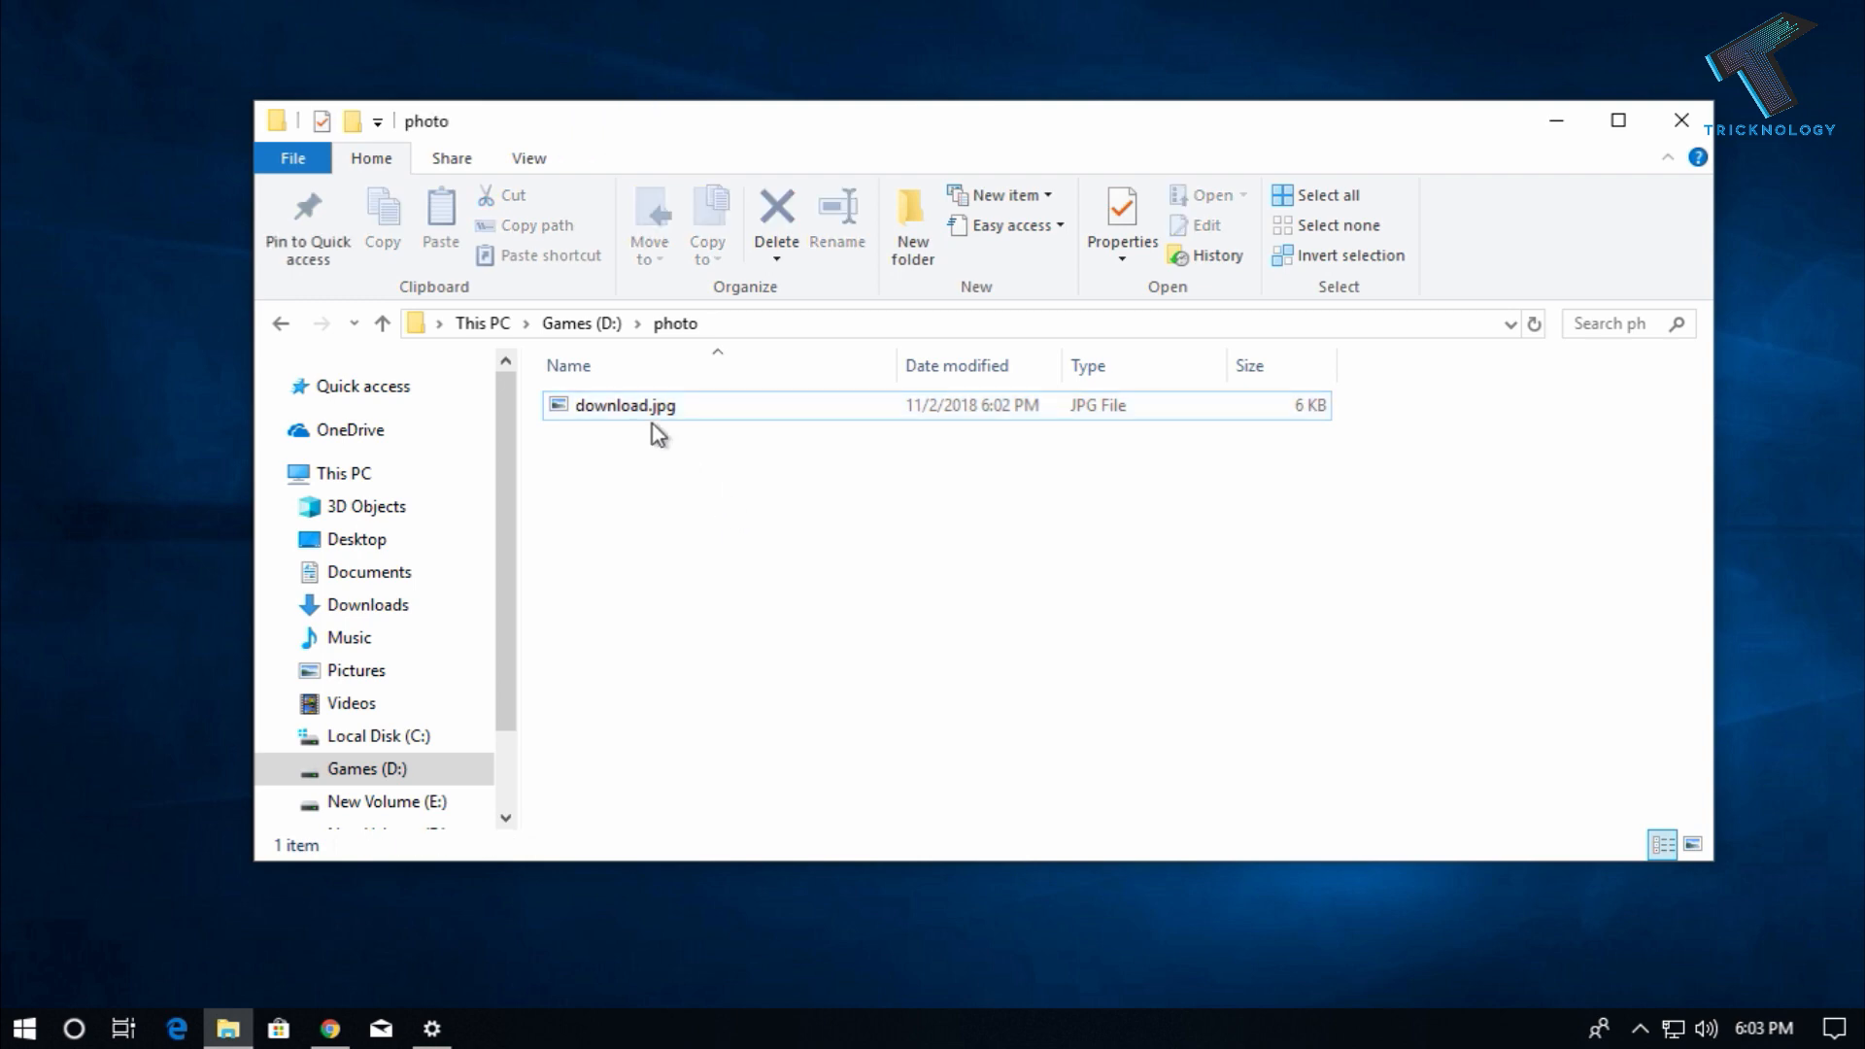
View download.jpg, dismissing the blank viewer, so it displays in the Photos app
double_click(623, 404)
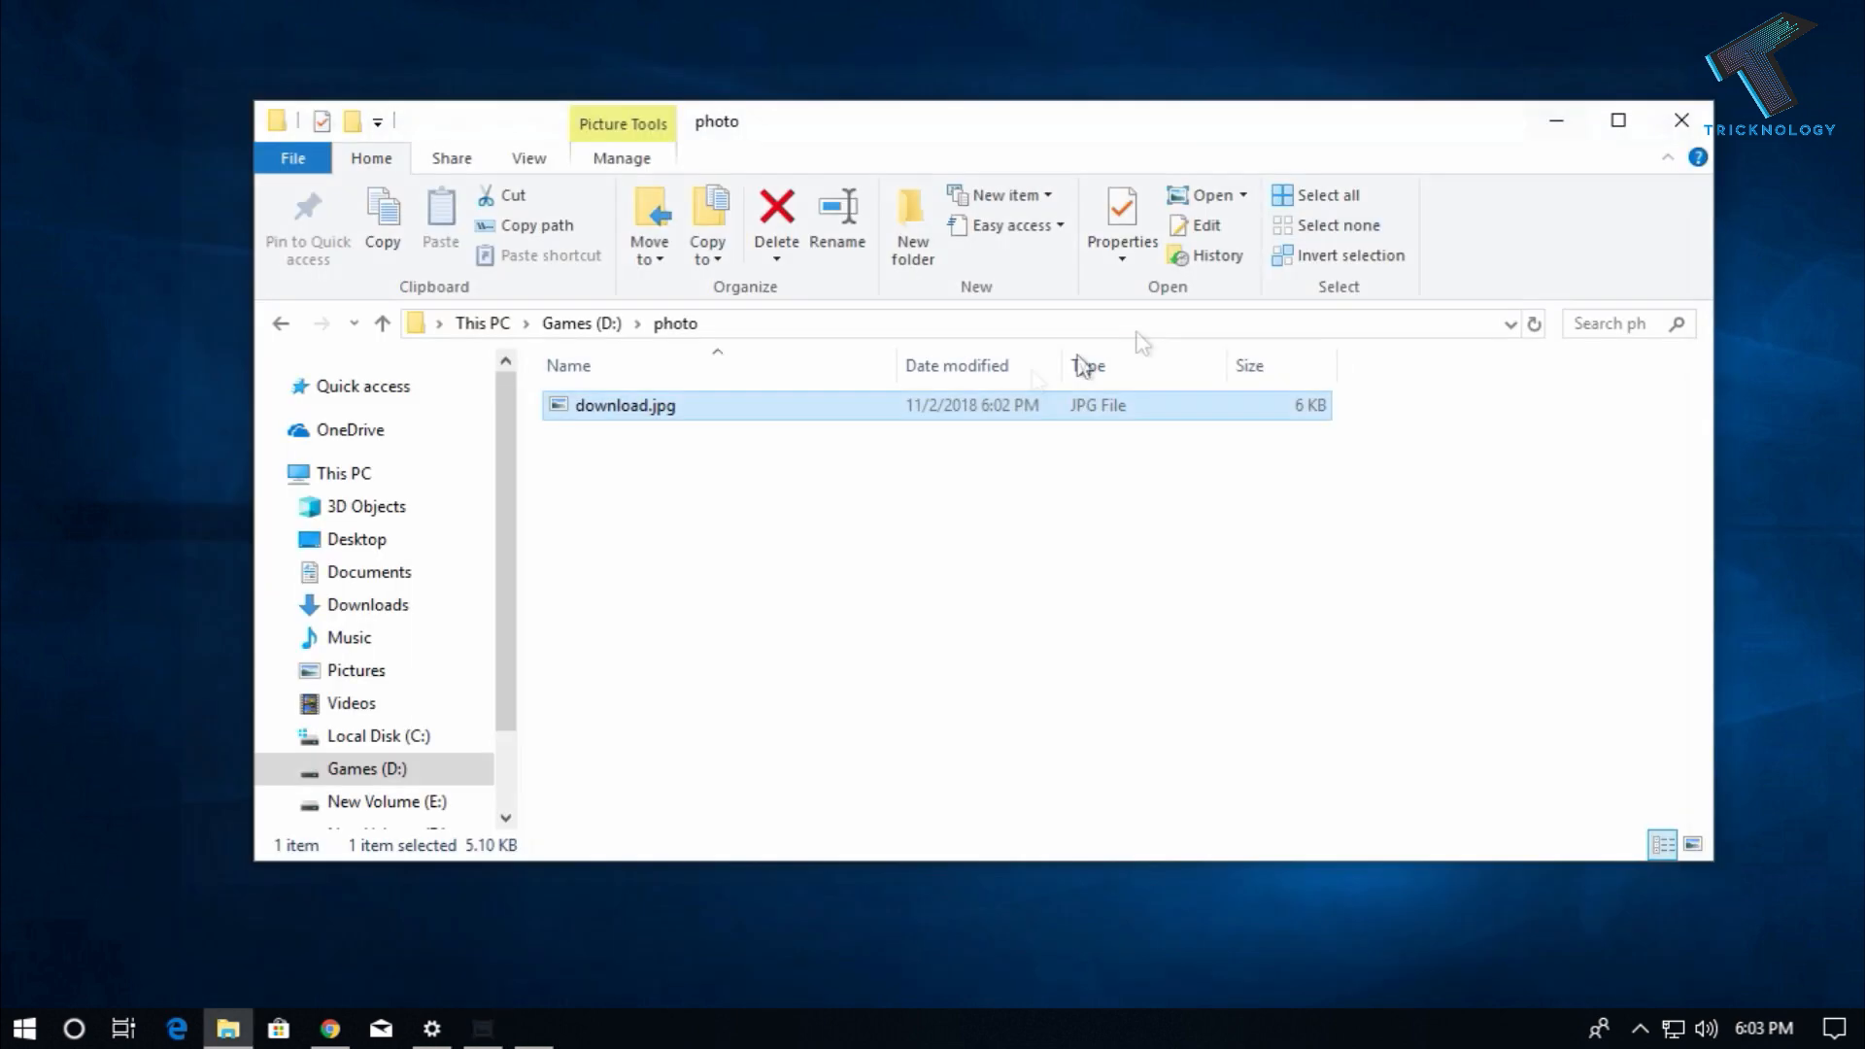
right_click(624, 404)
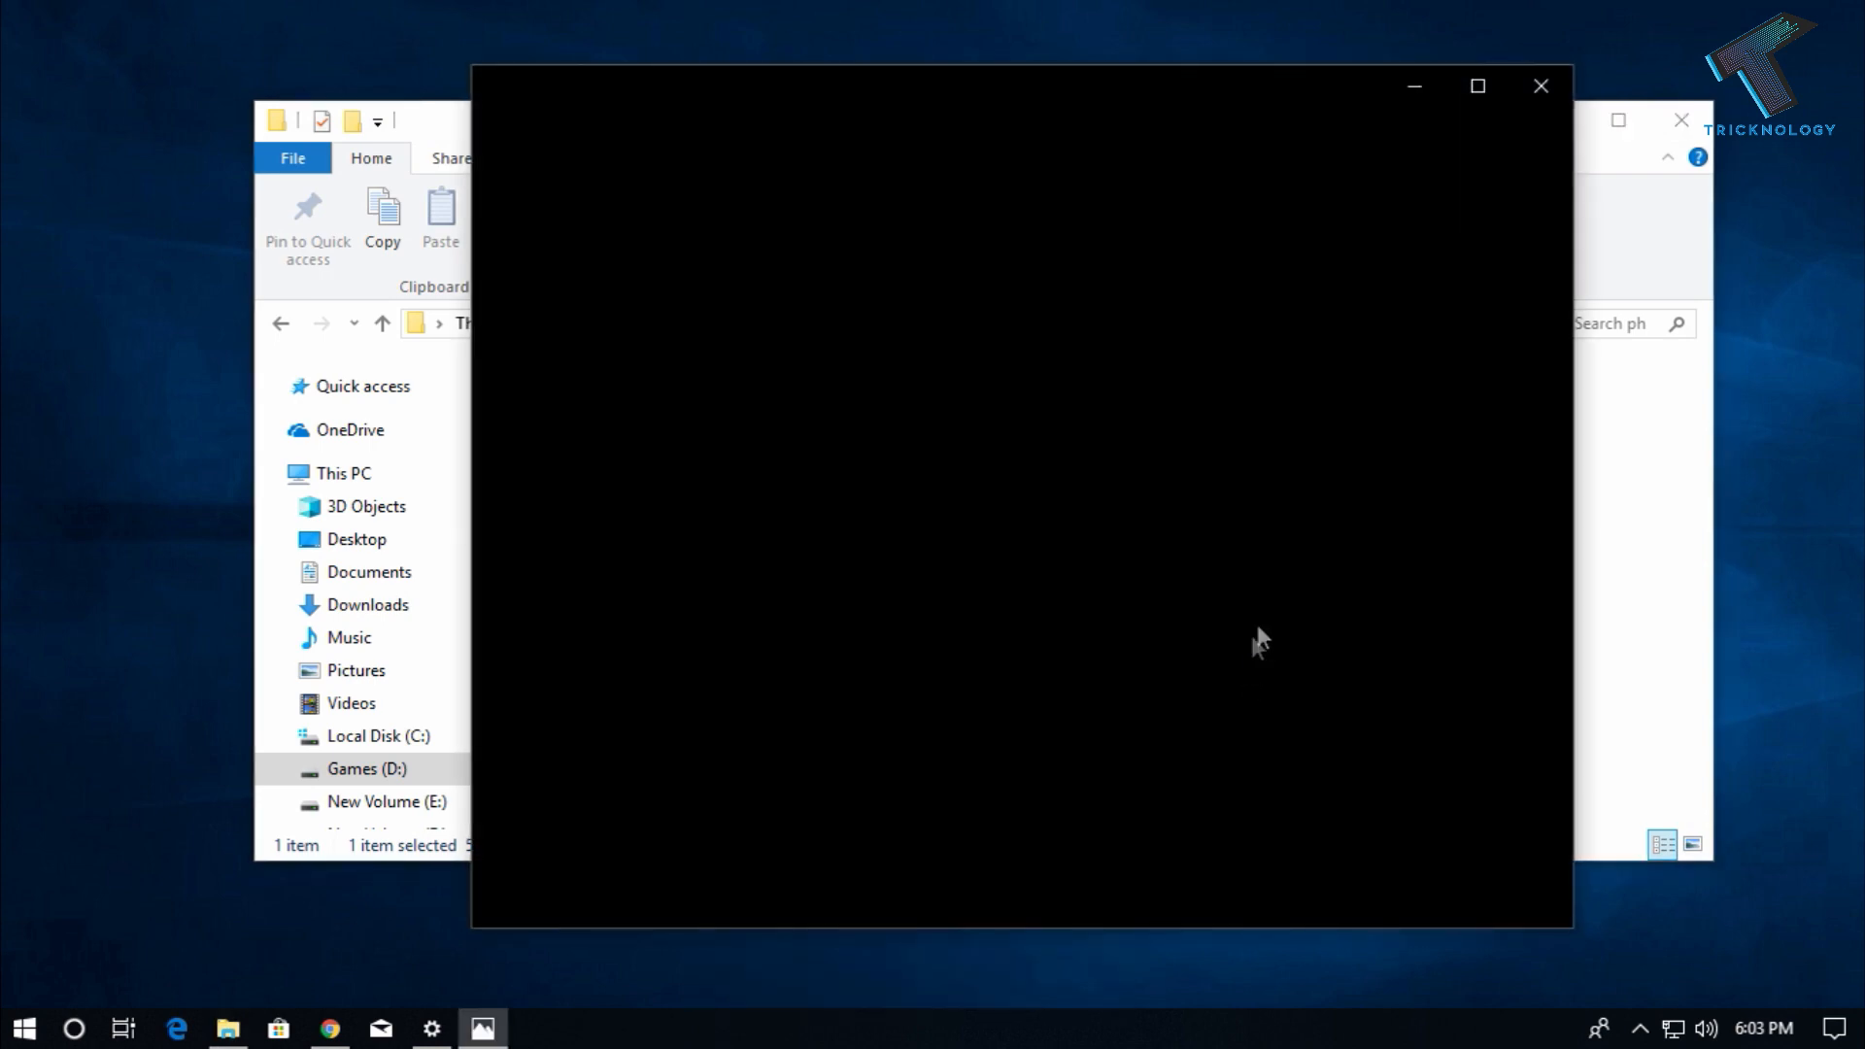
click(1541, 86)
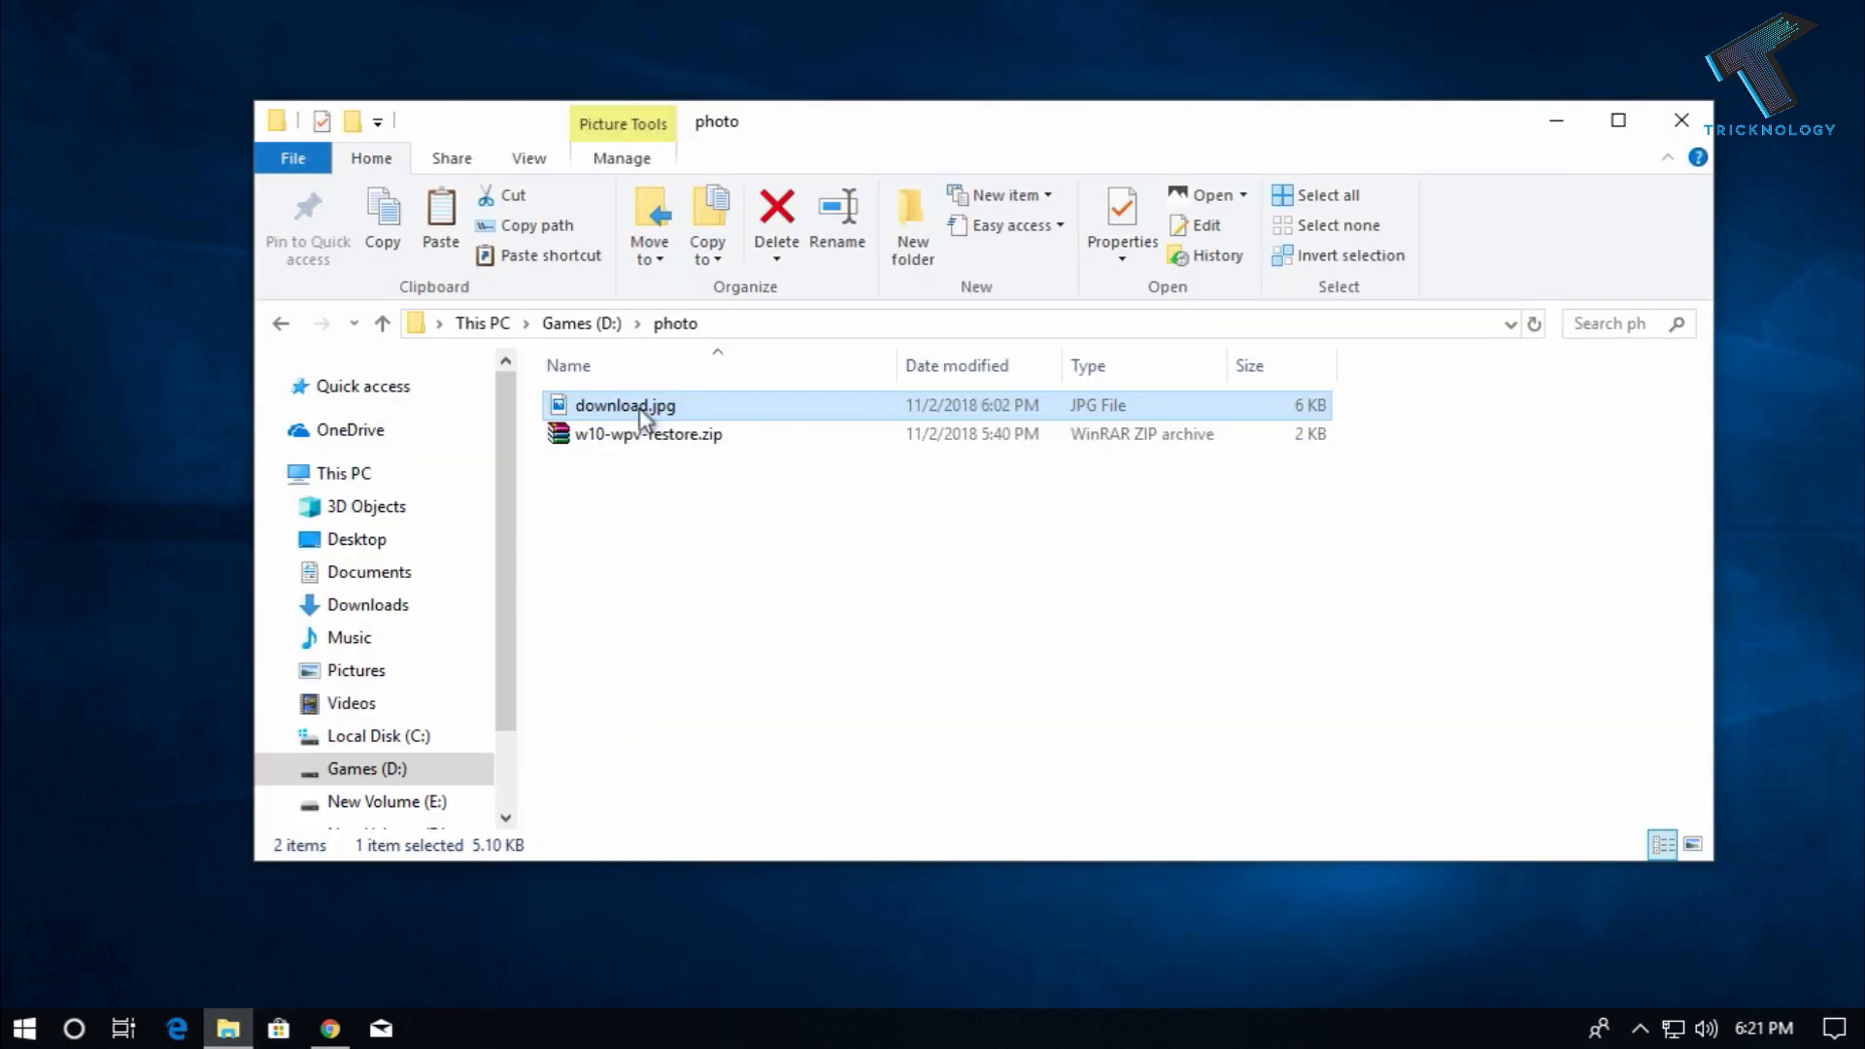
double_click(624, 404)
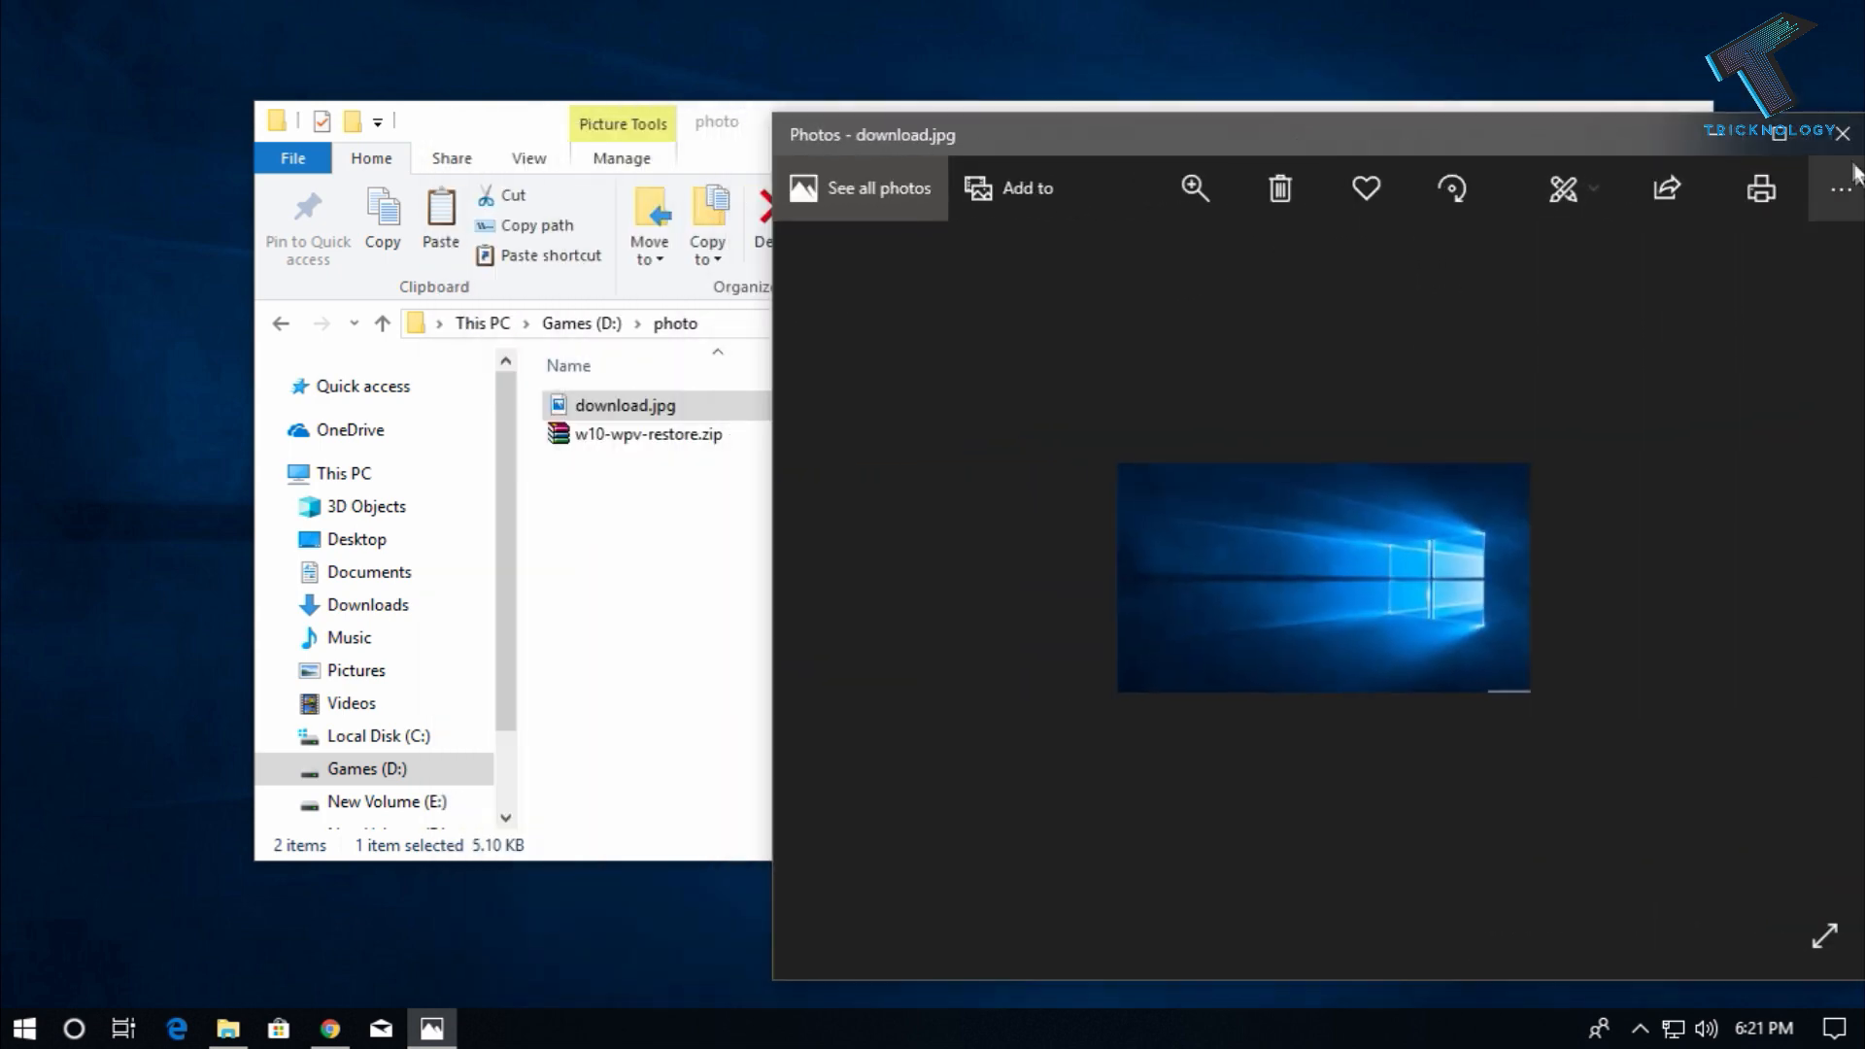
Open w10-wpv-restore.zip in WinRAR, dismissing the license reminder, to list w10-wpv-restore.reg
double_click(646, 433)
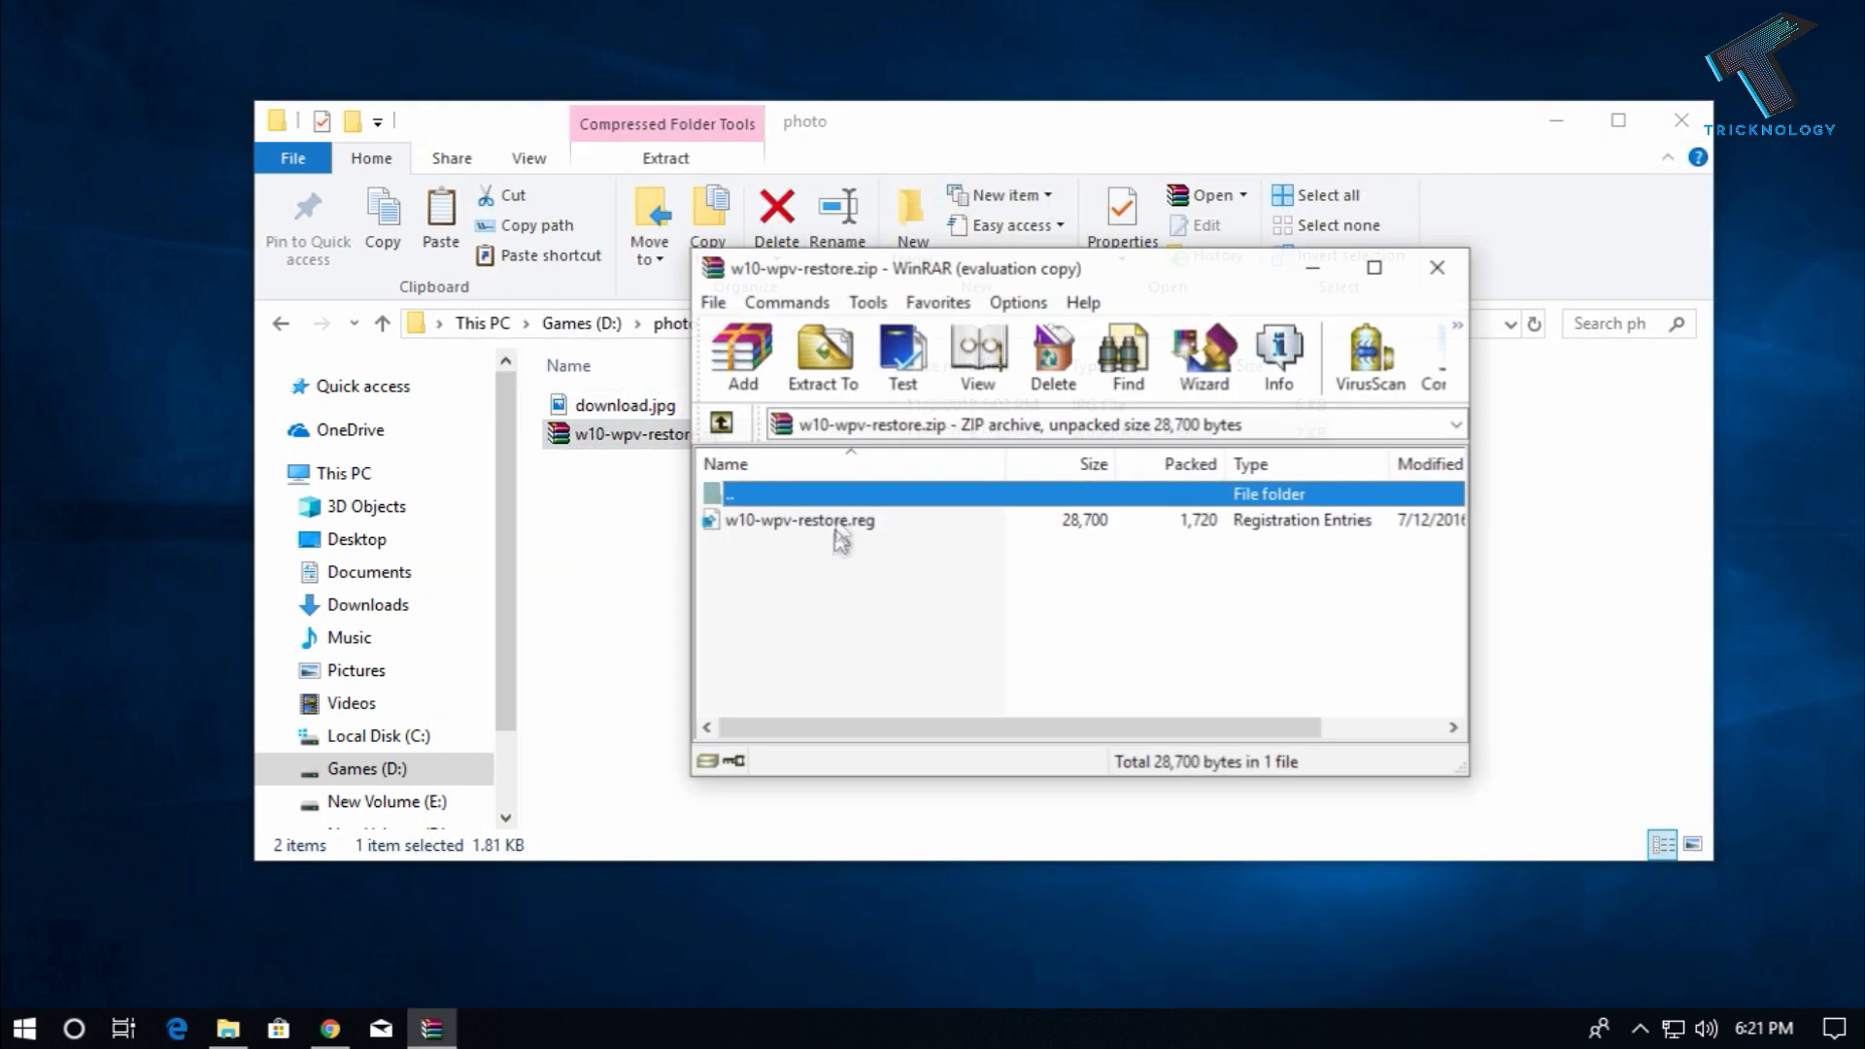
click(1435, 266)
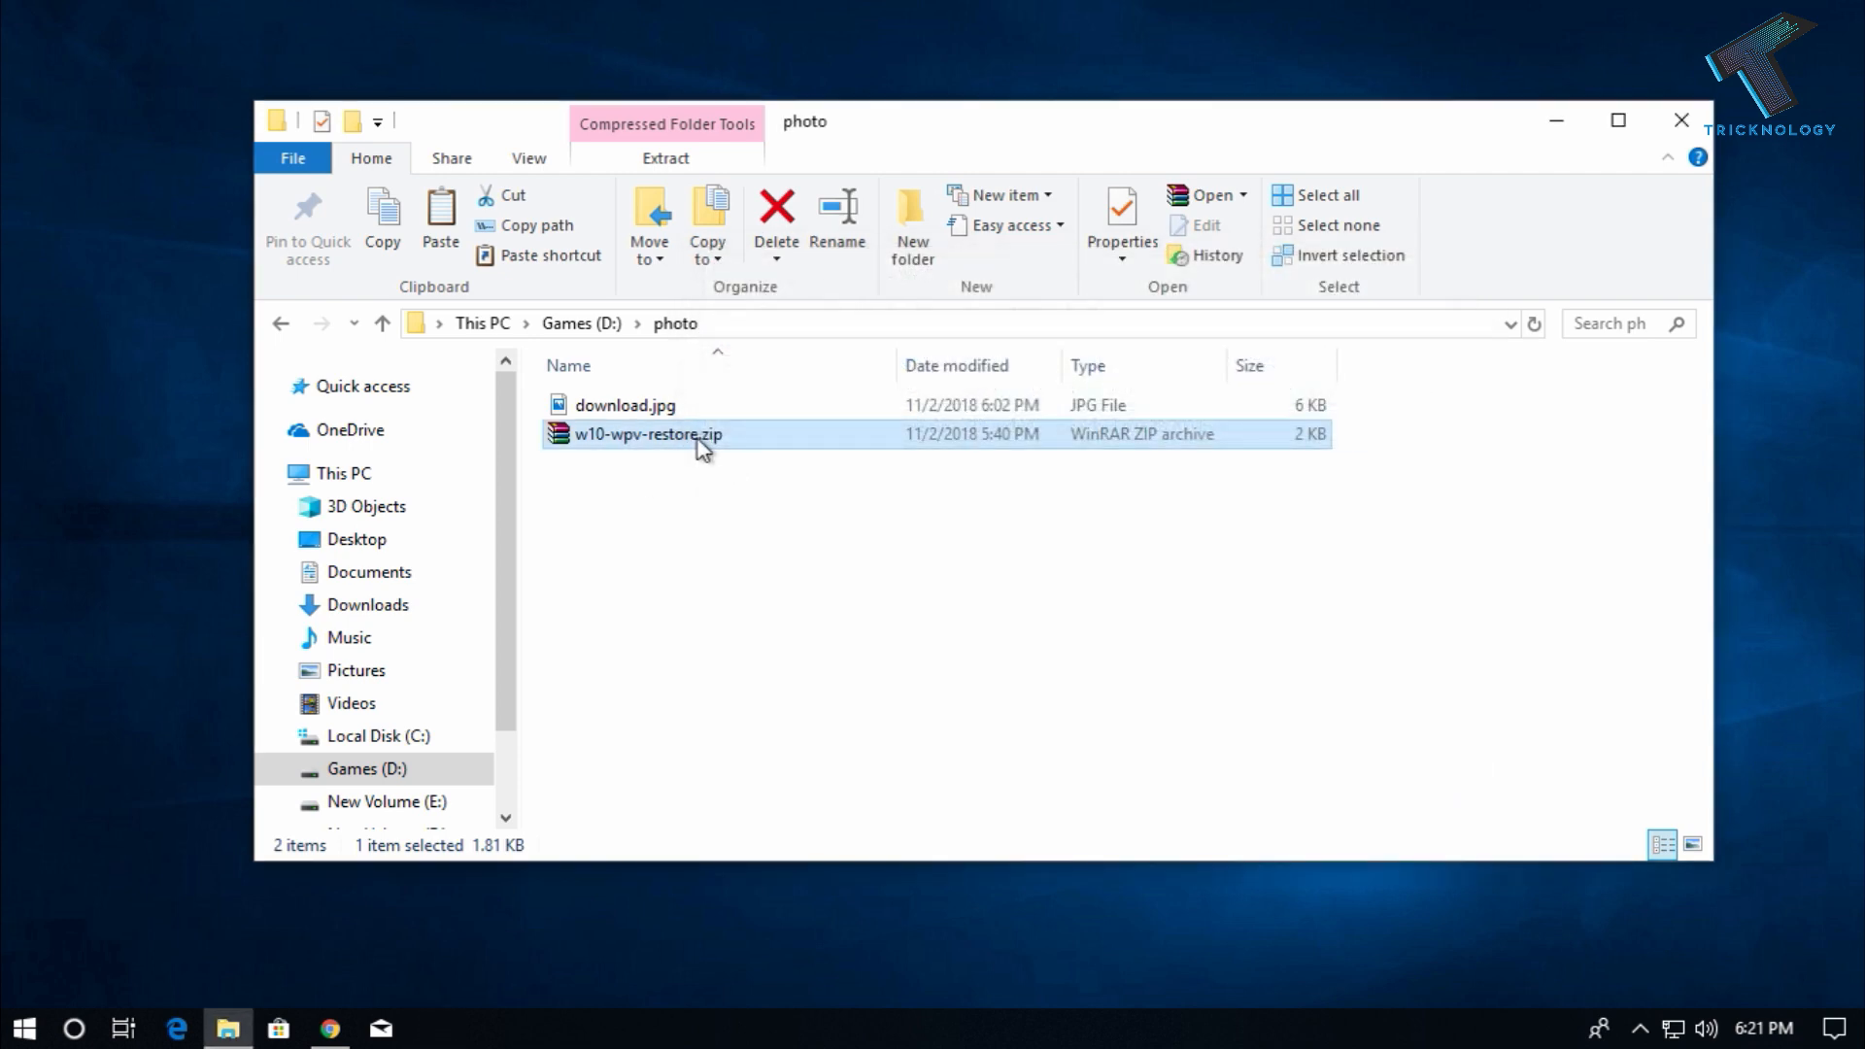
double_click(647, 434)
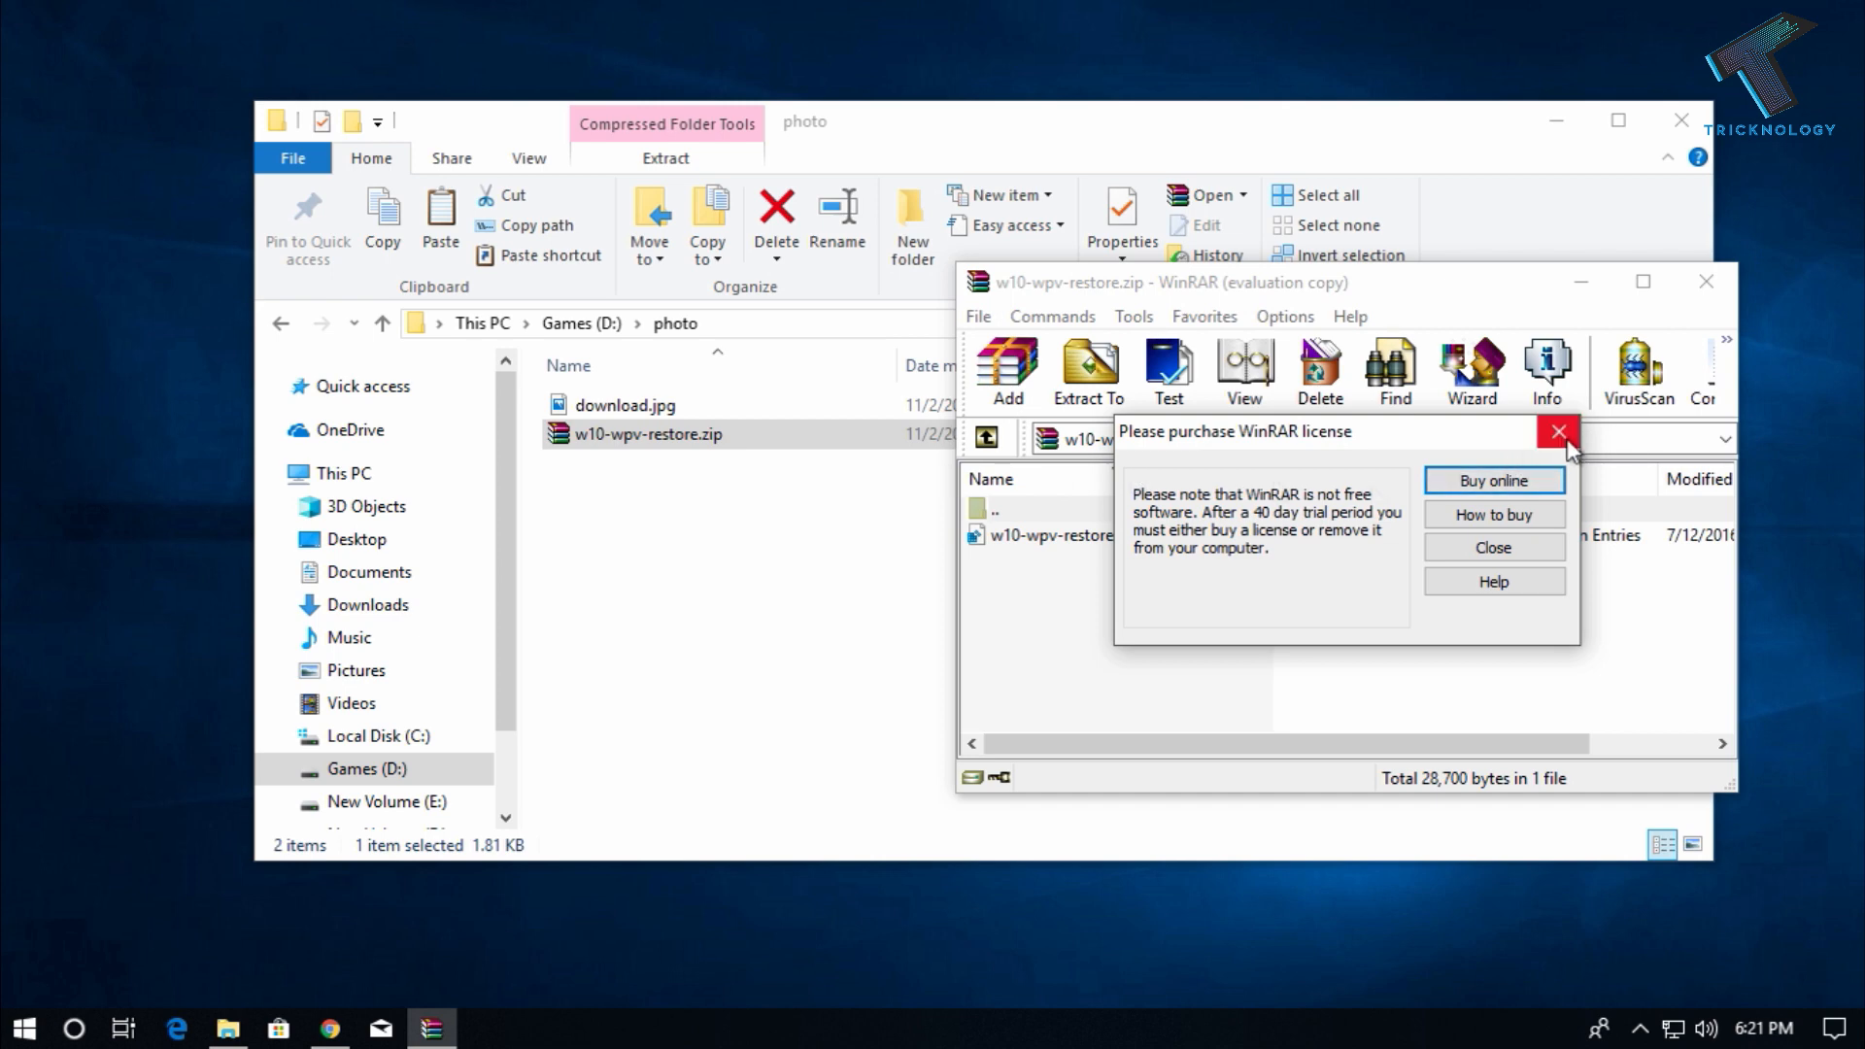
click(1557, 430)
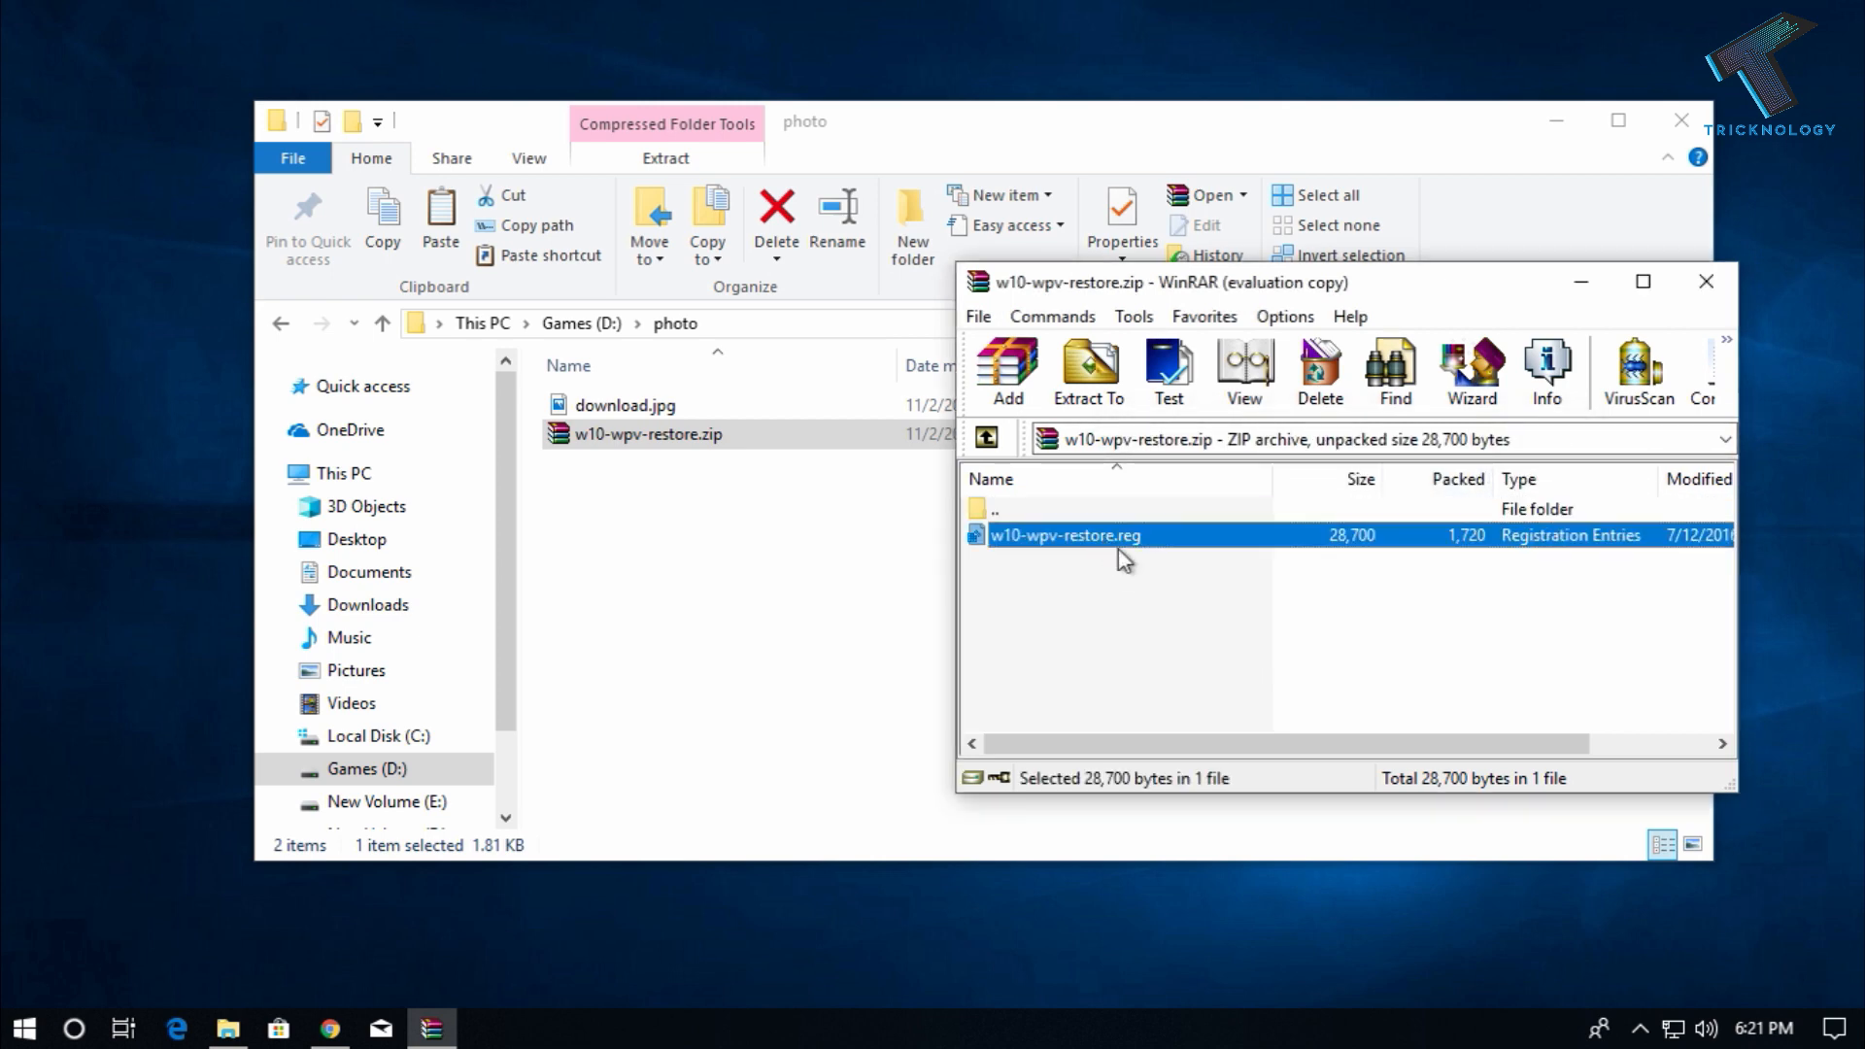
Run w10-wpv-restore.reg and confirm the UAC and Registry Editor prompts to merge its entries
double_click(1064, 534)
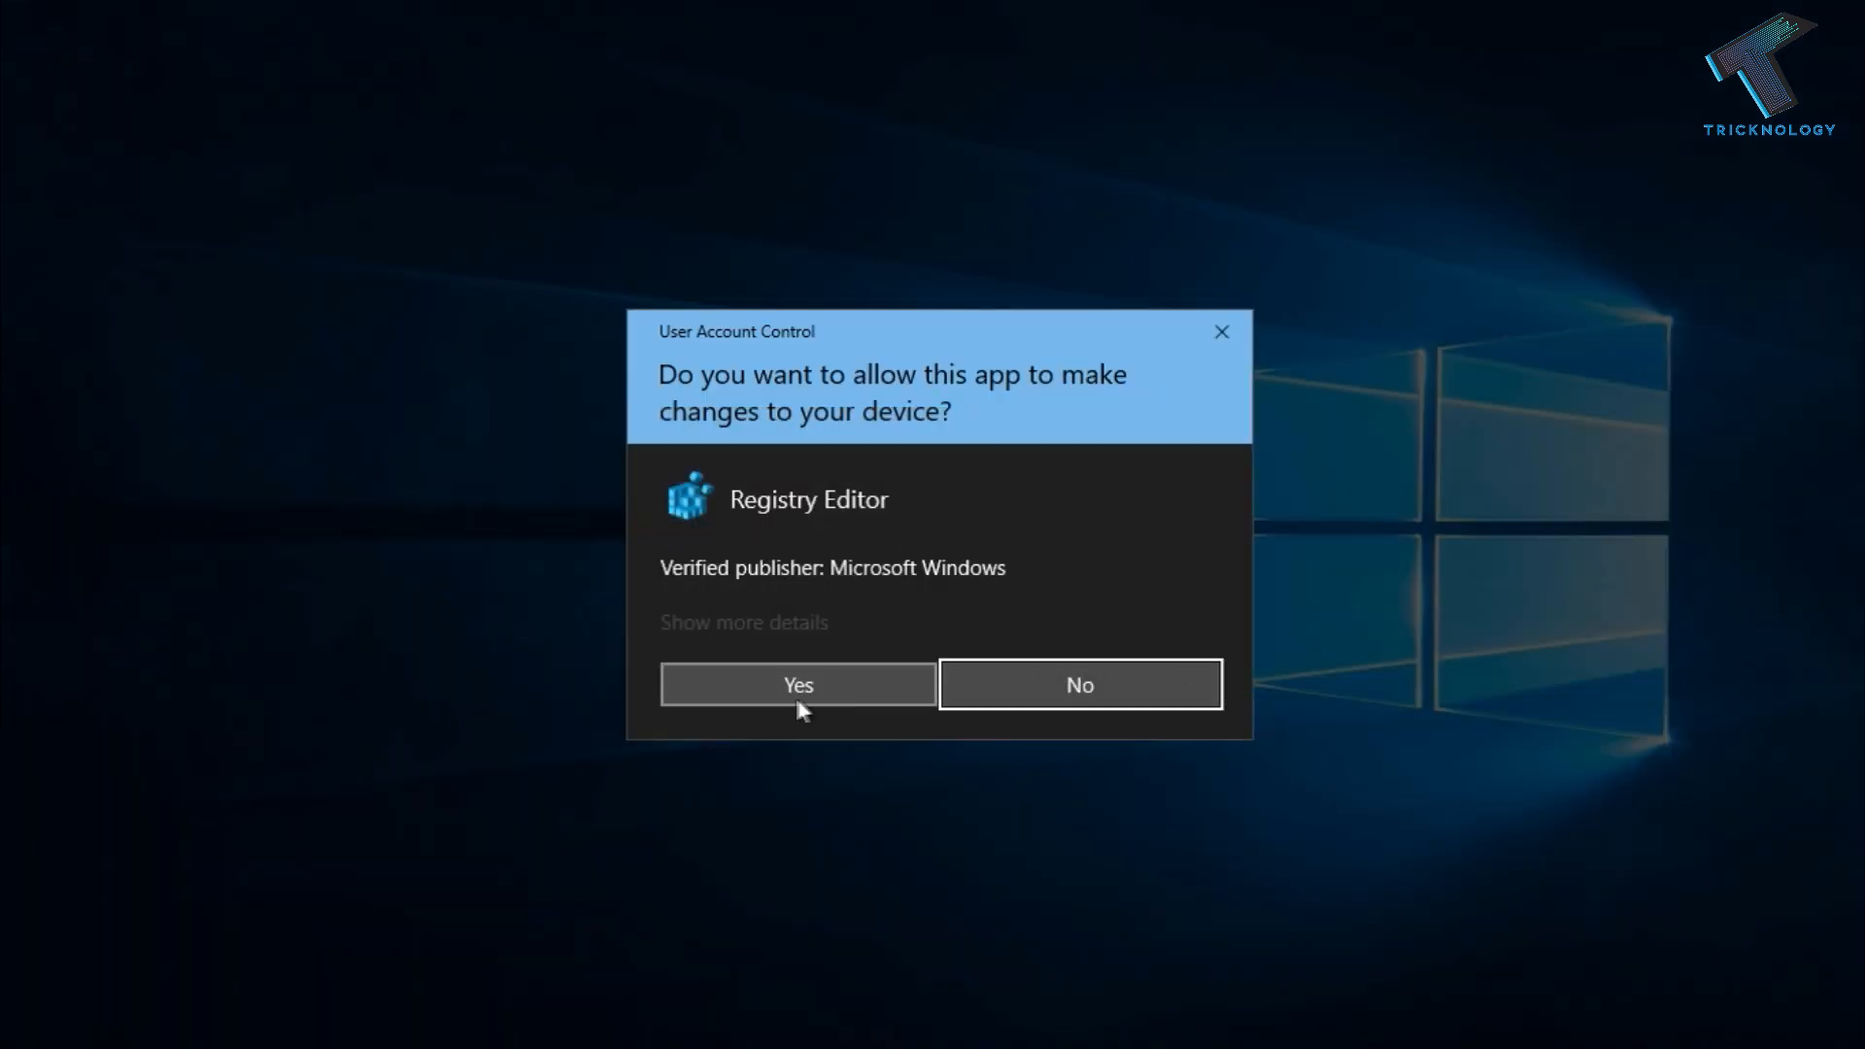
click(796, 684)
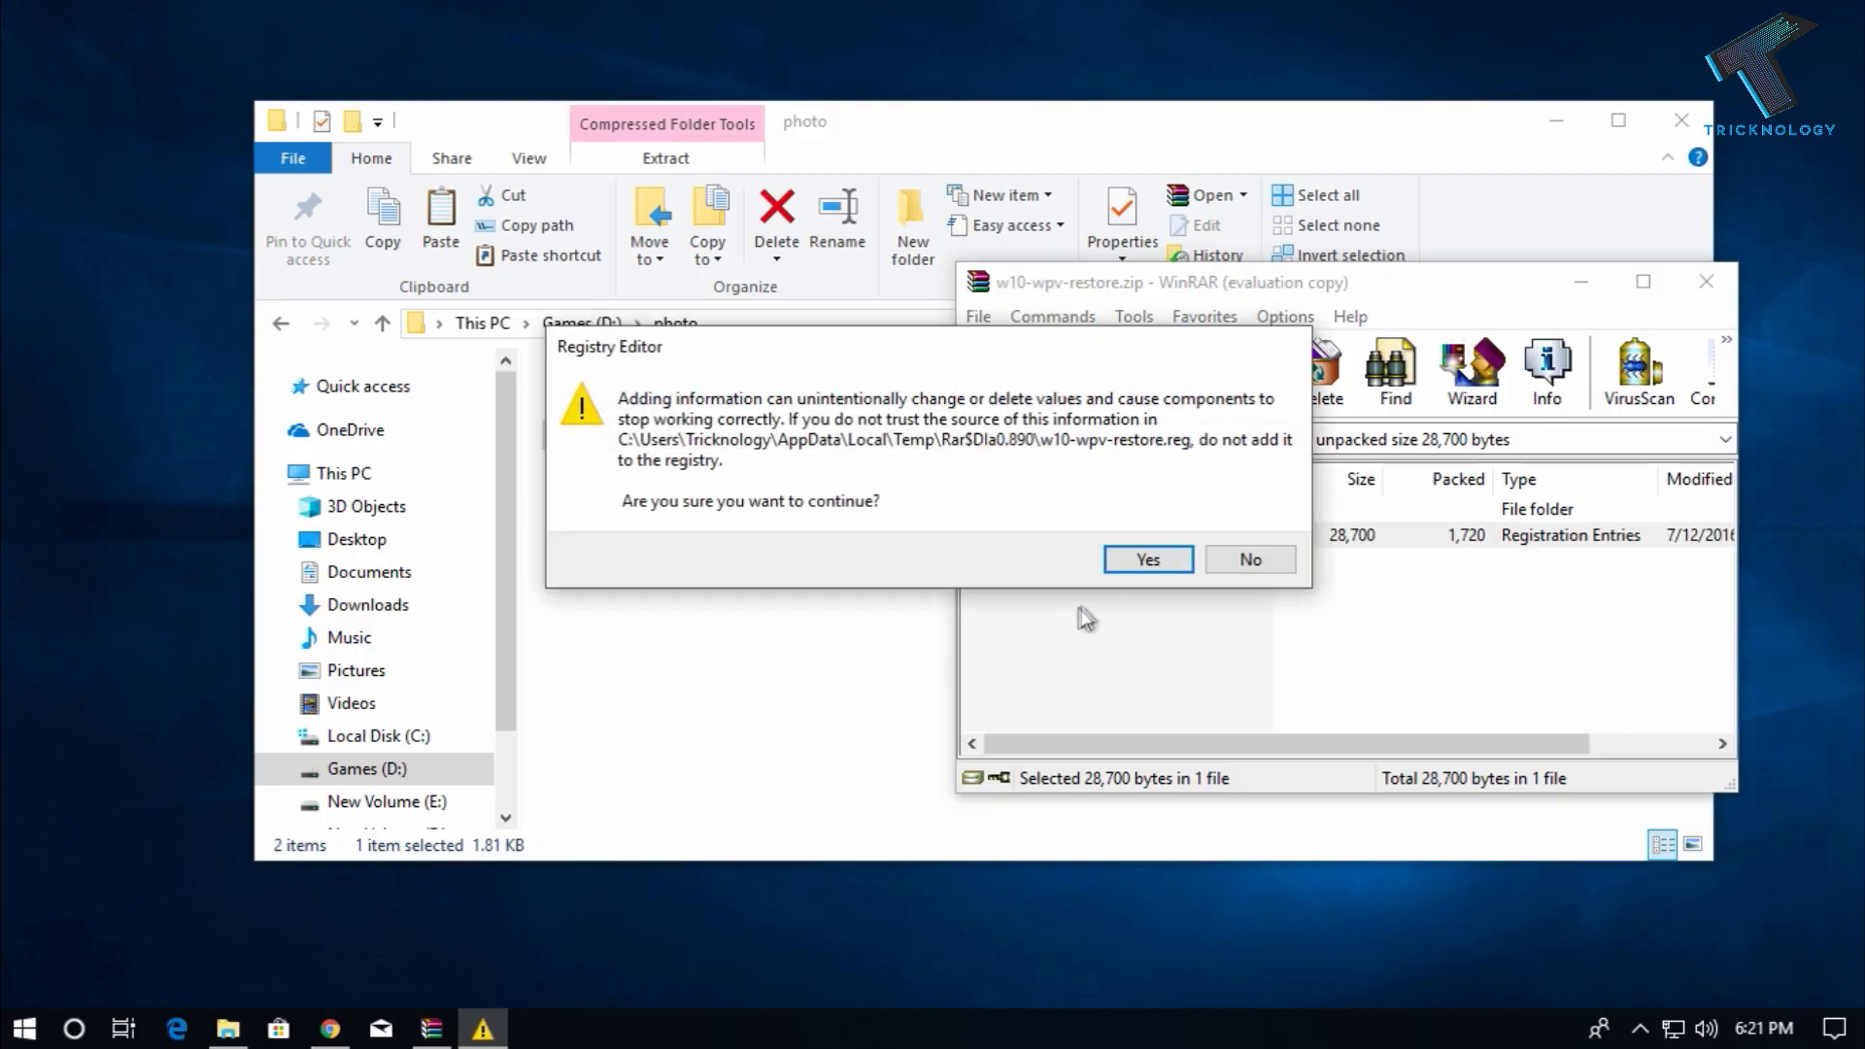
click(1145, 559)
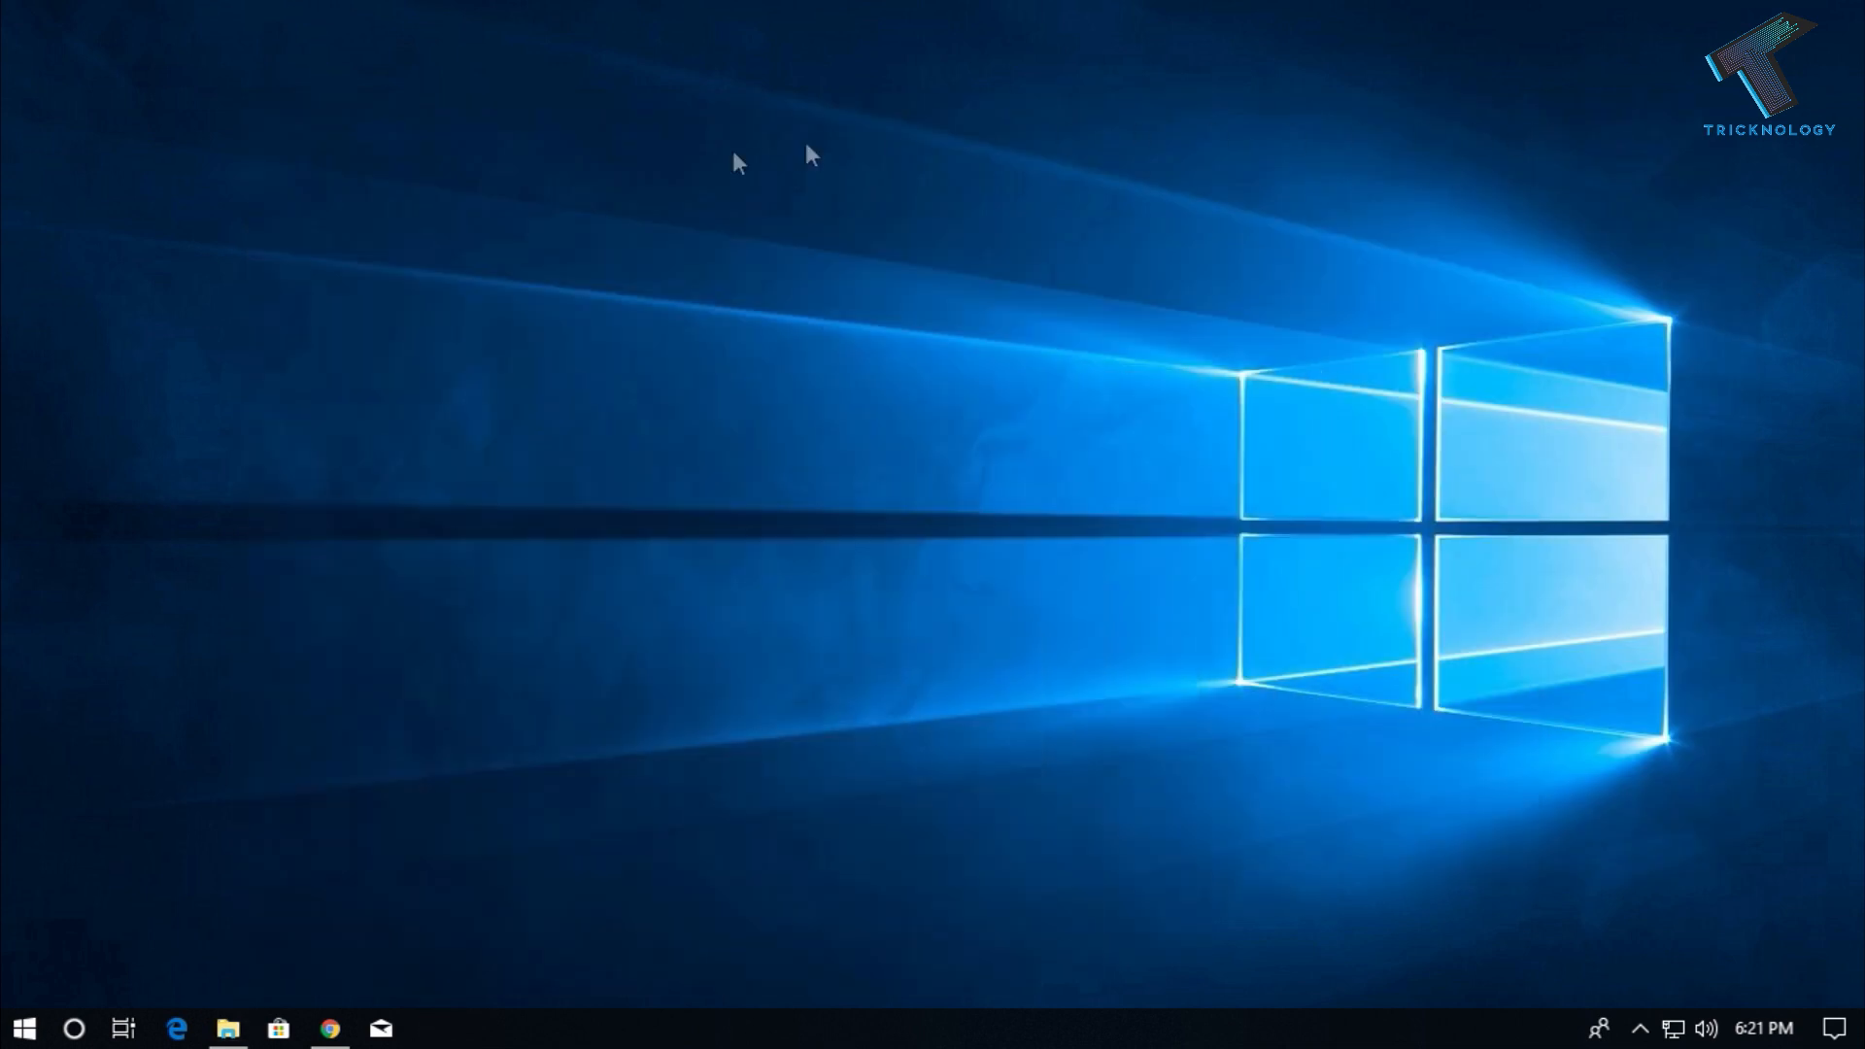
Bring up Windows Settings from the Start menu
click(22, 1026)
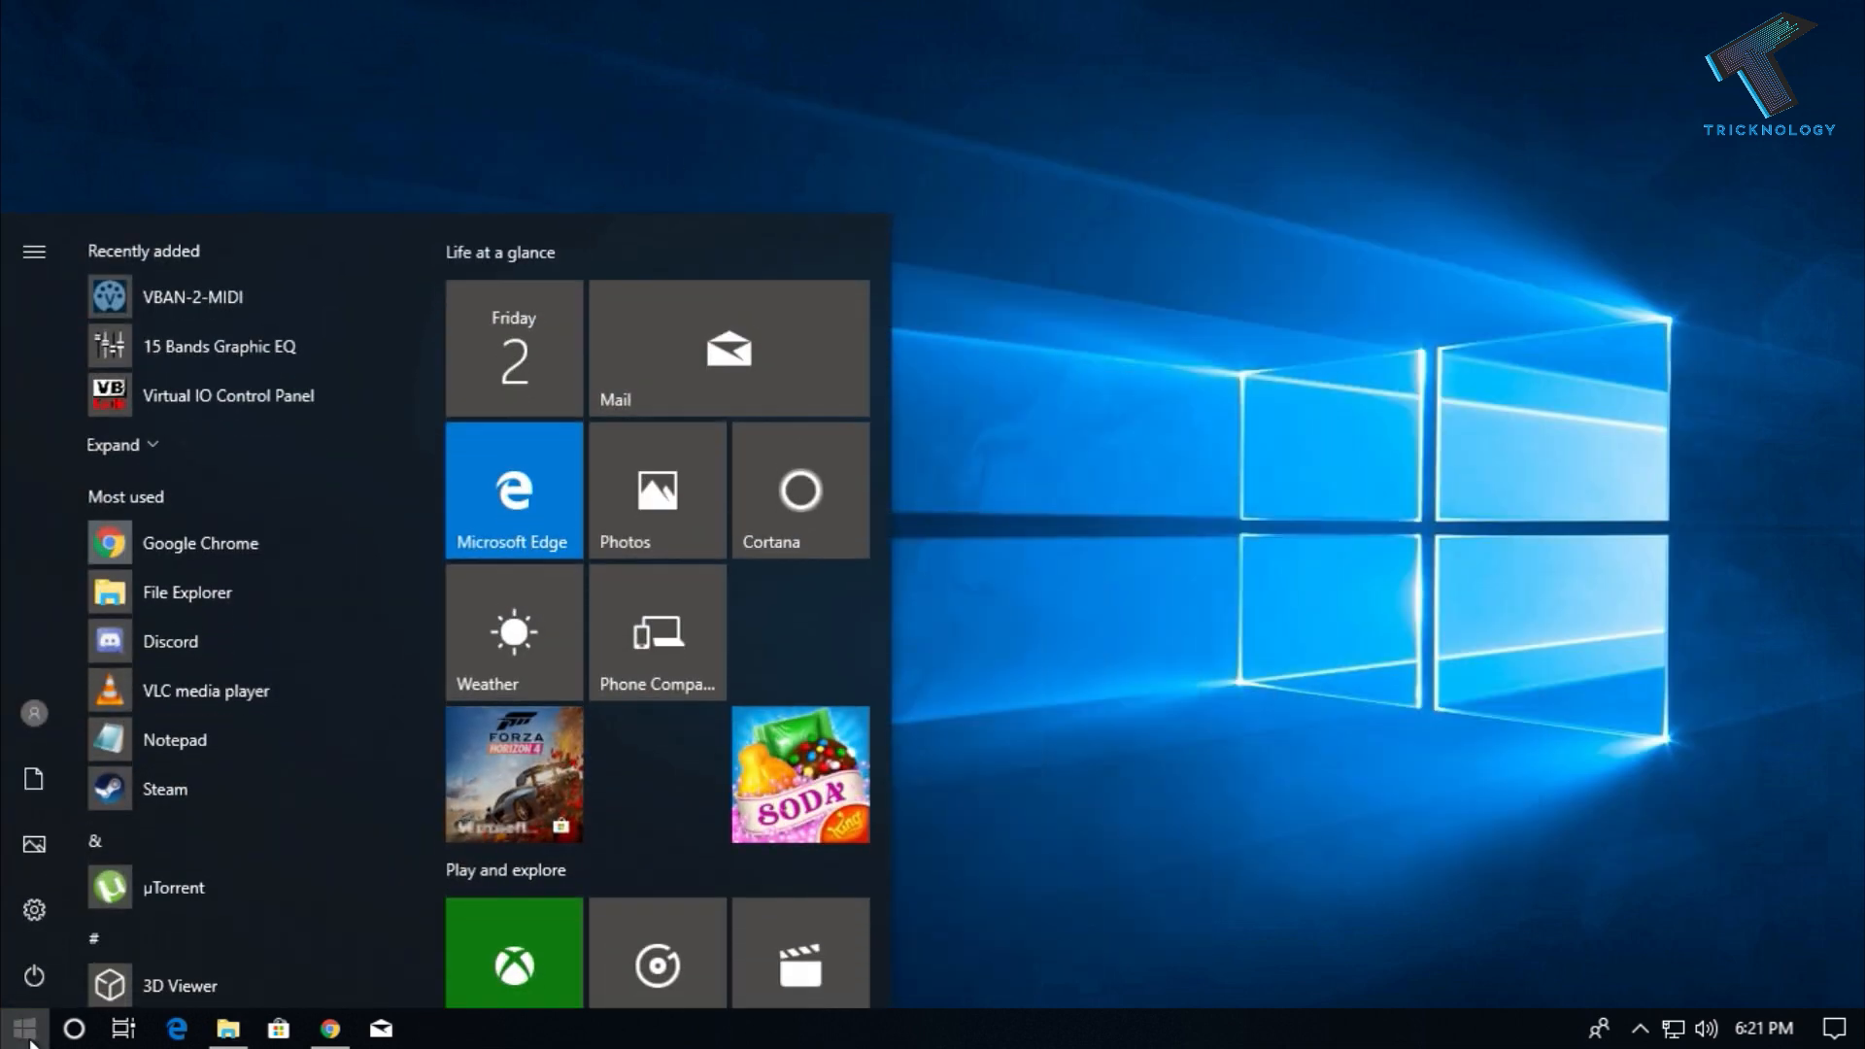
mouse_move(33, 909)
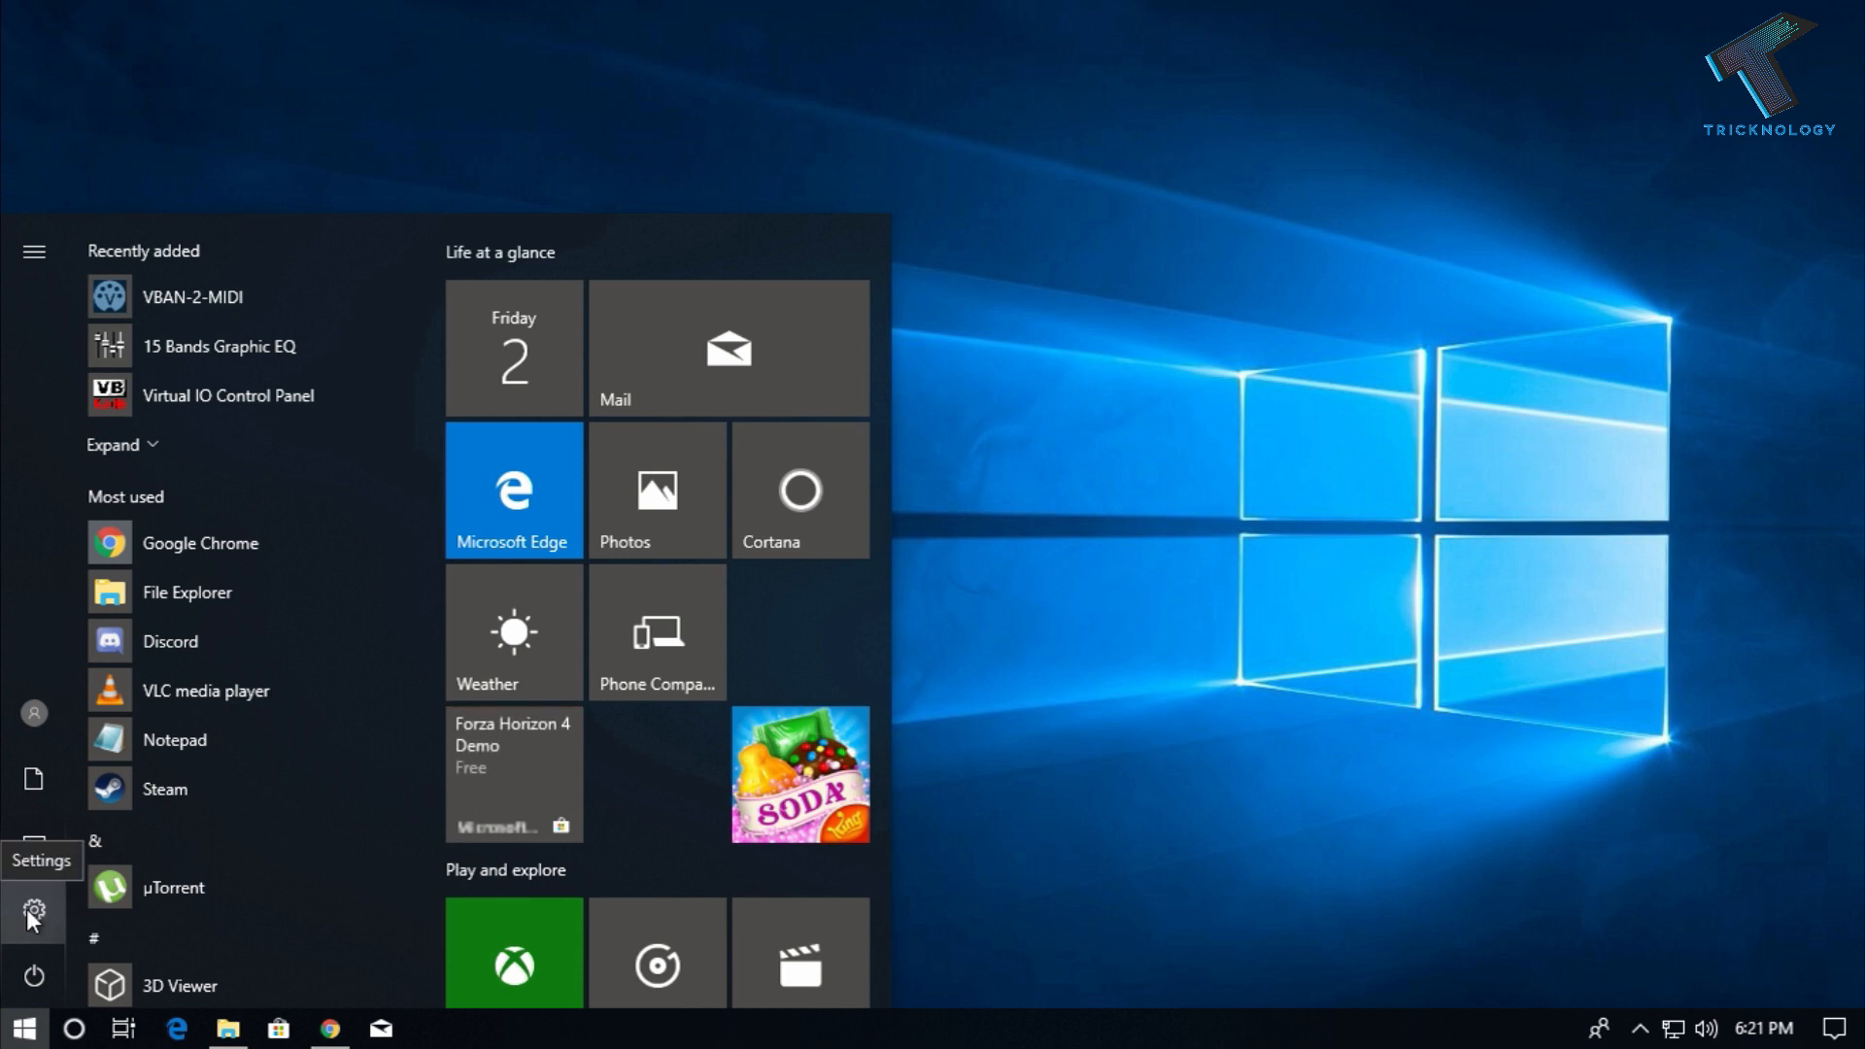
click(33, 913)
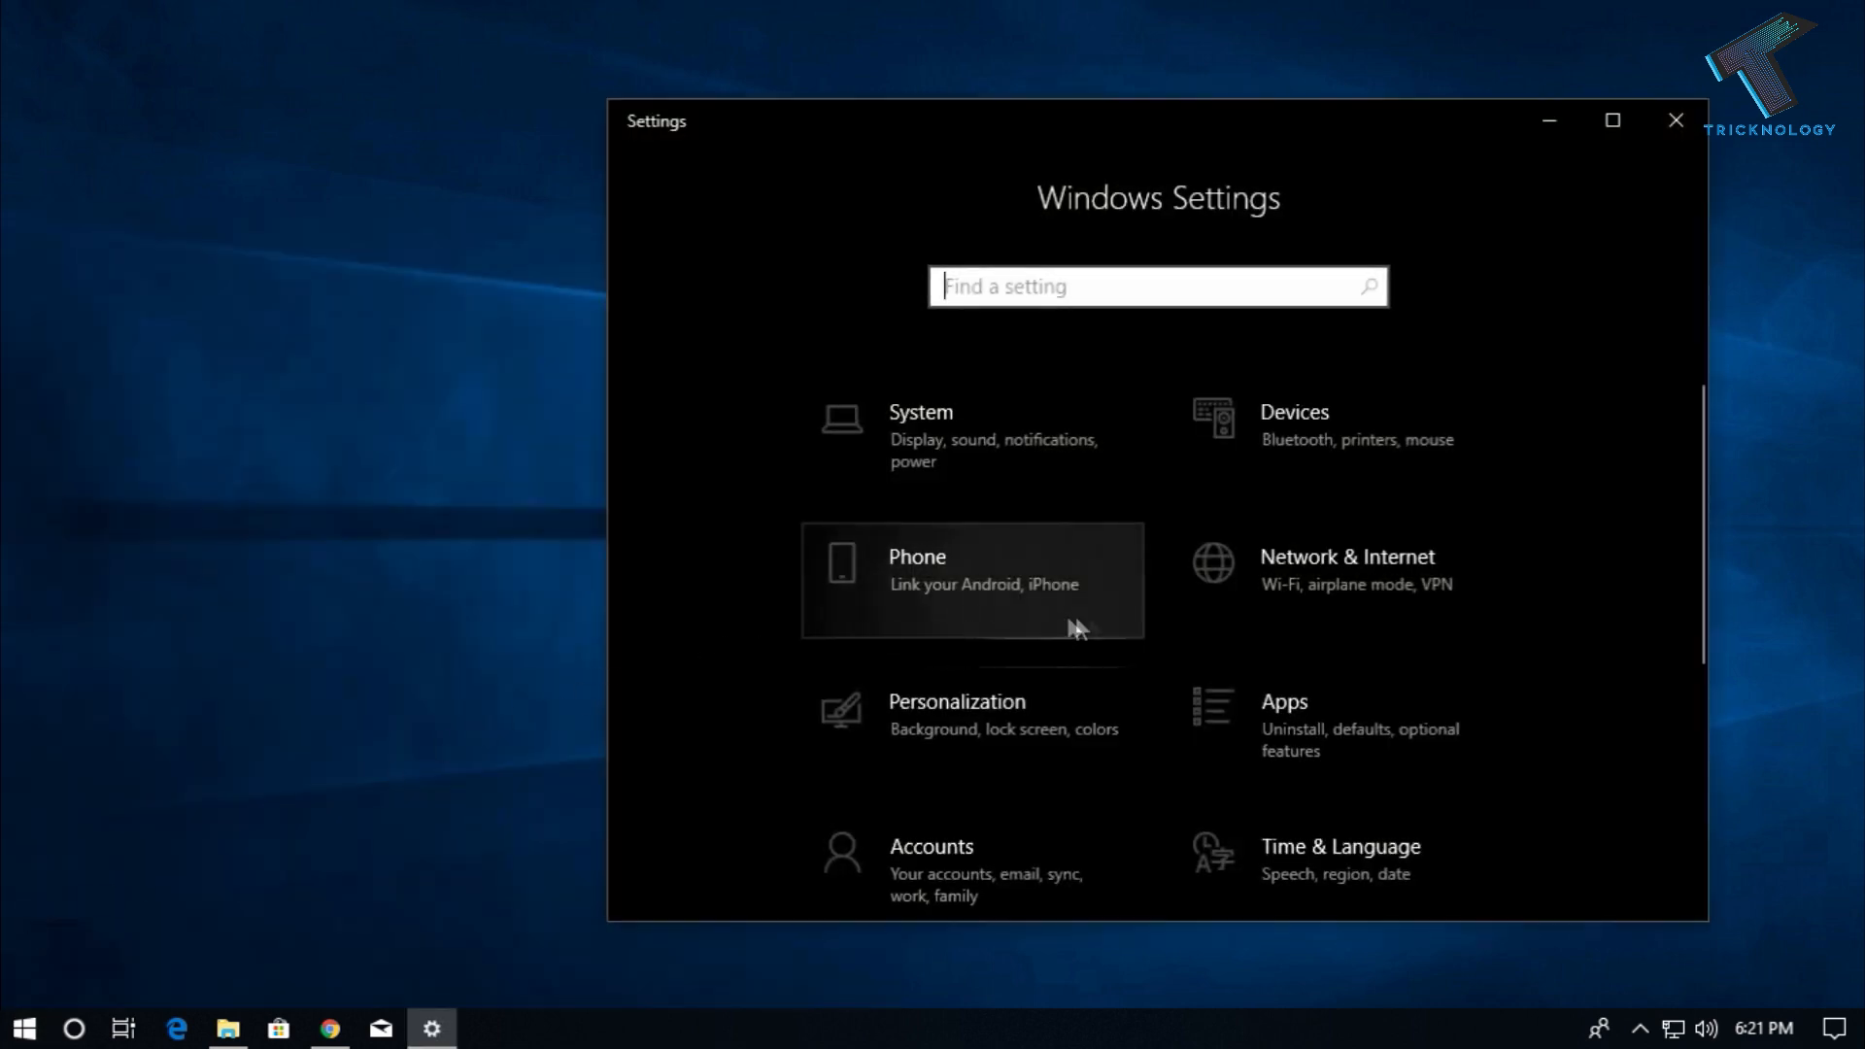
Under Apps > Default apps, switch the photo viewer from Photos to Windows Photo Viewer and close Settings
click(1283, 725)
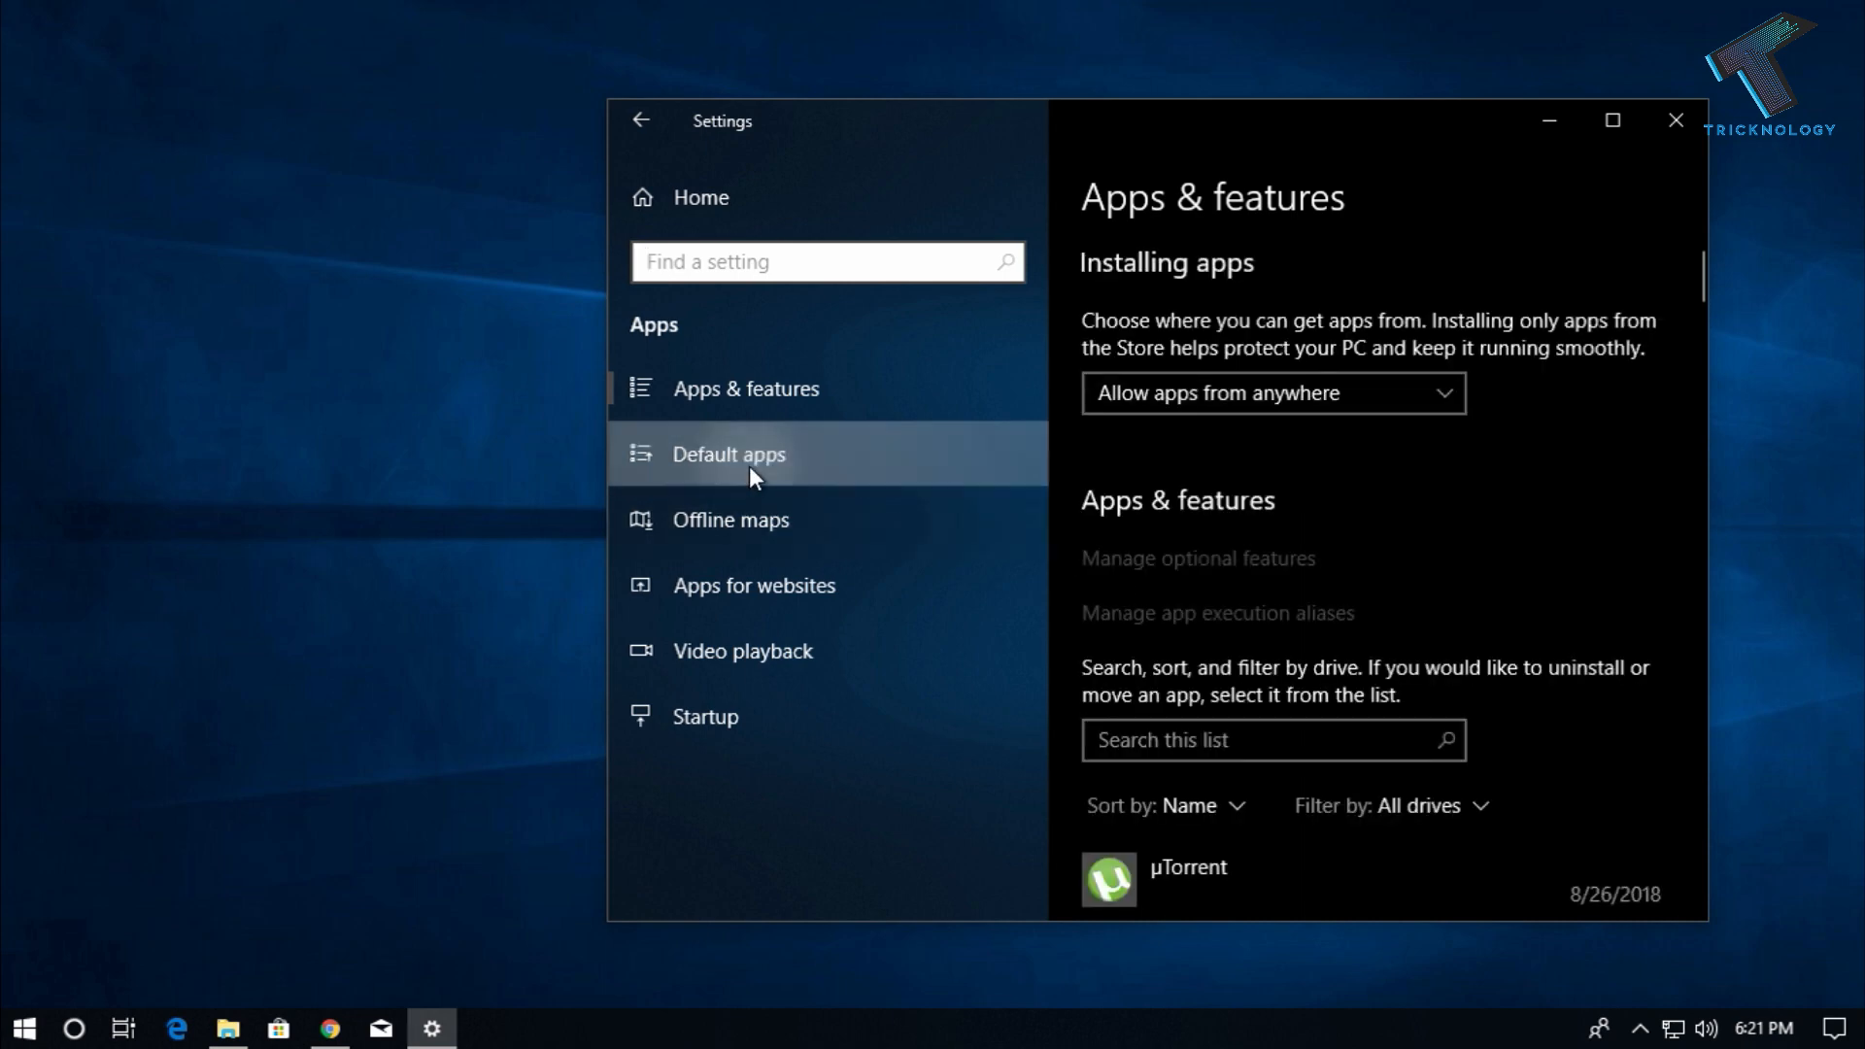
click(730, 453)
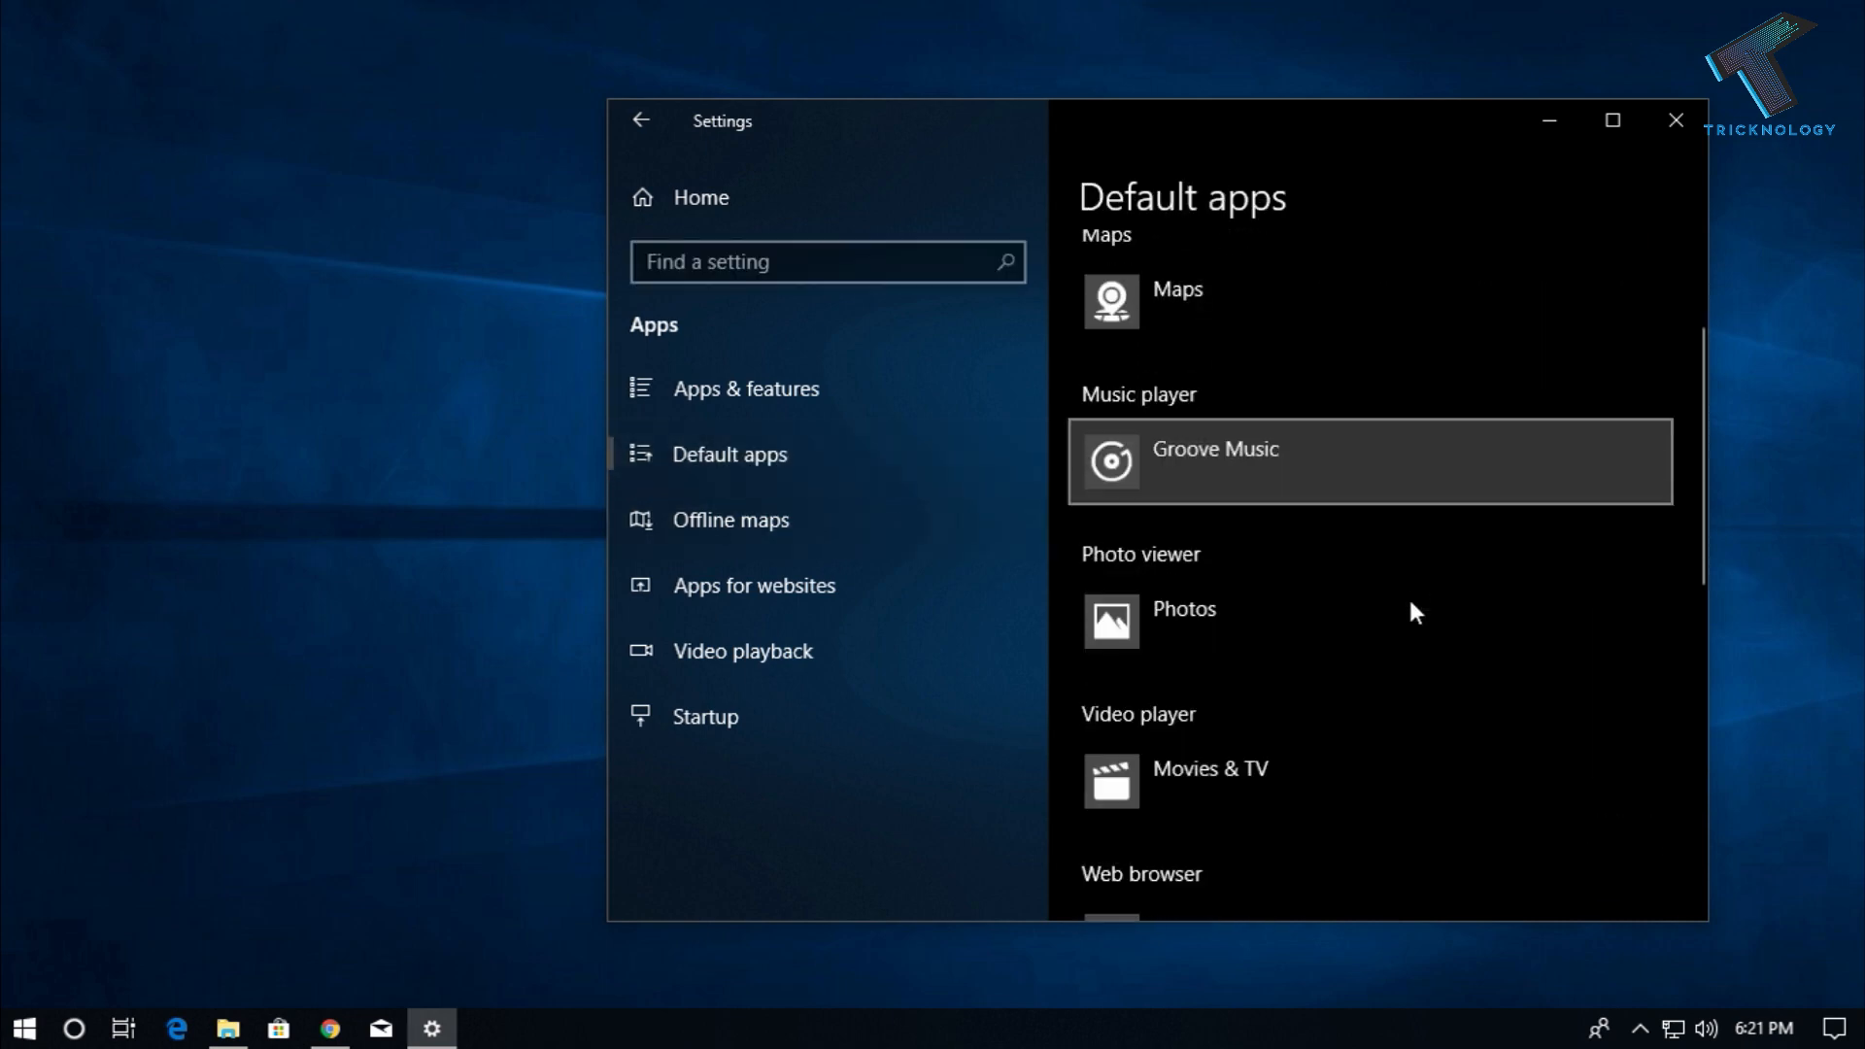
mouse_move(1213, 621)
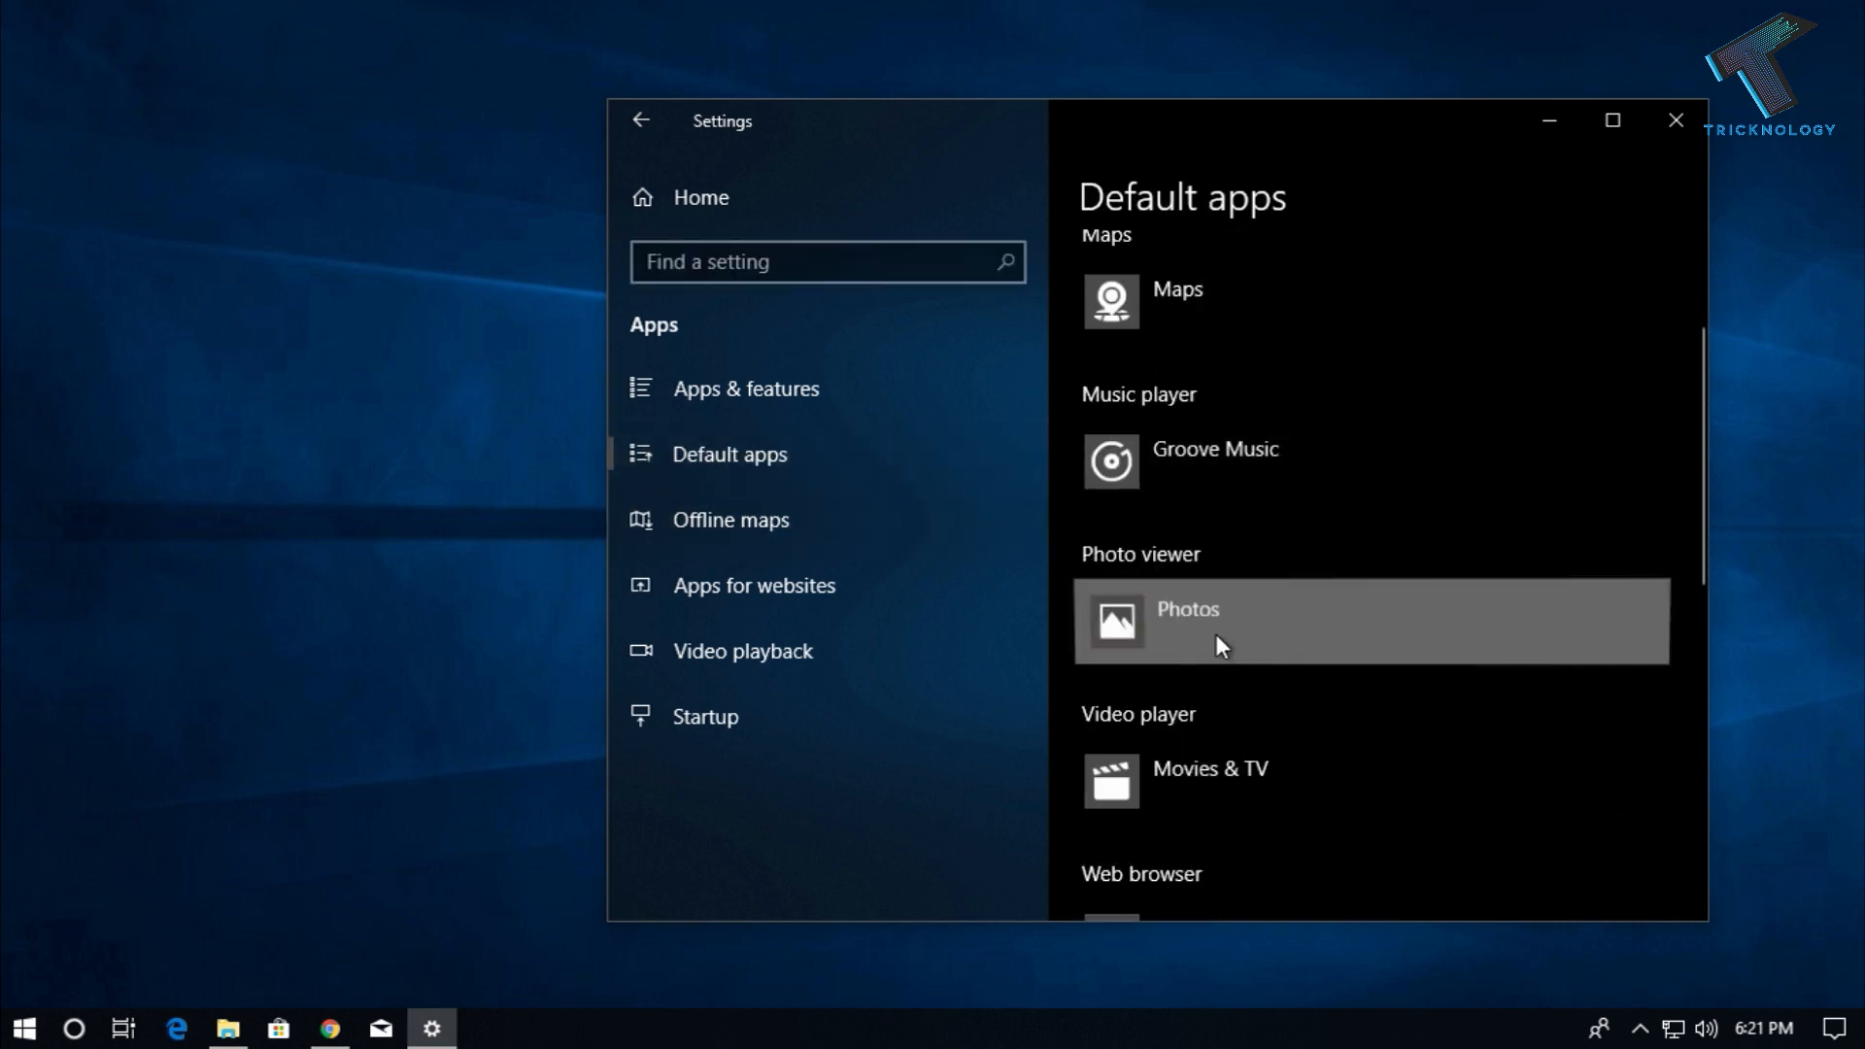
click(1189, 620)
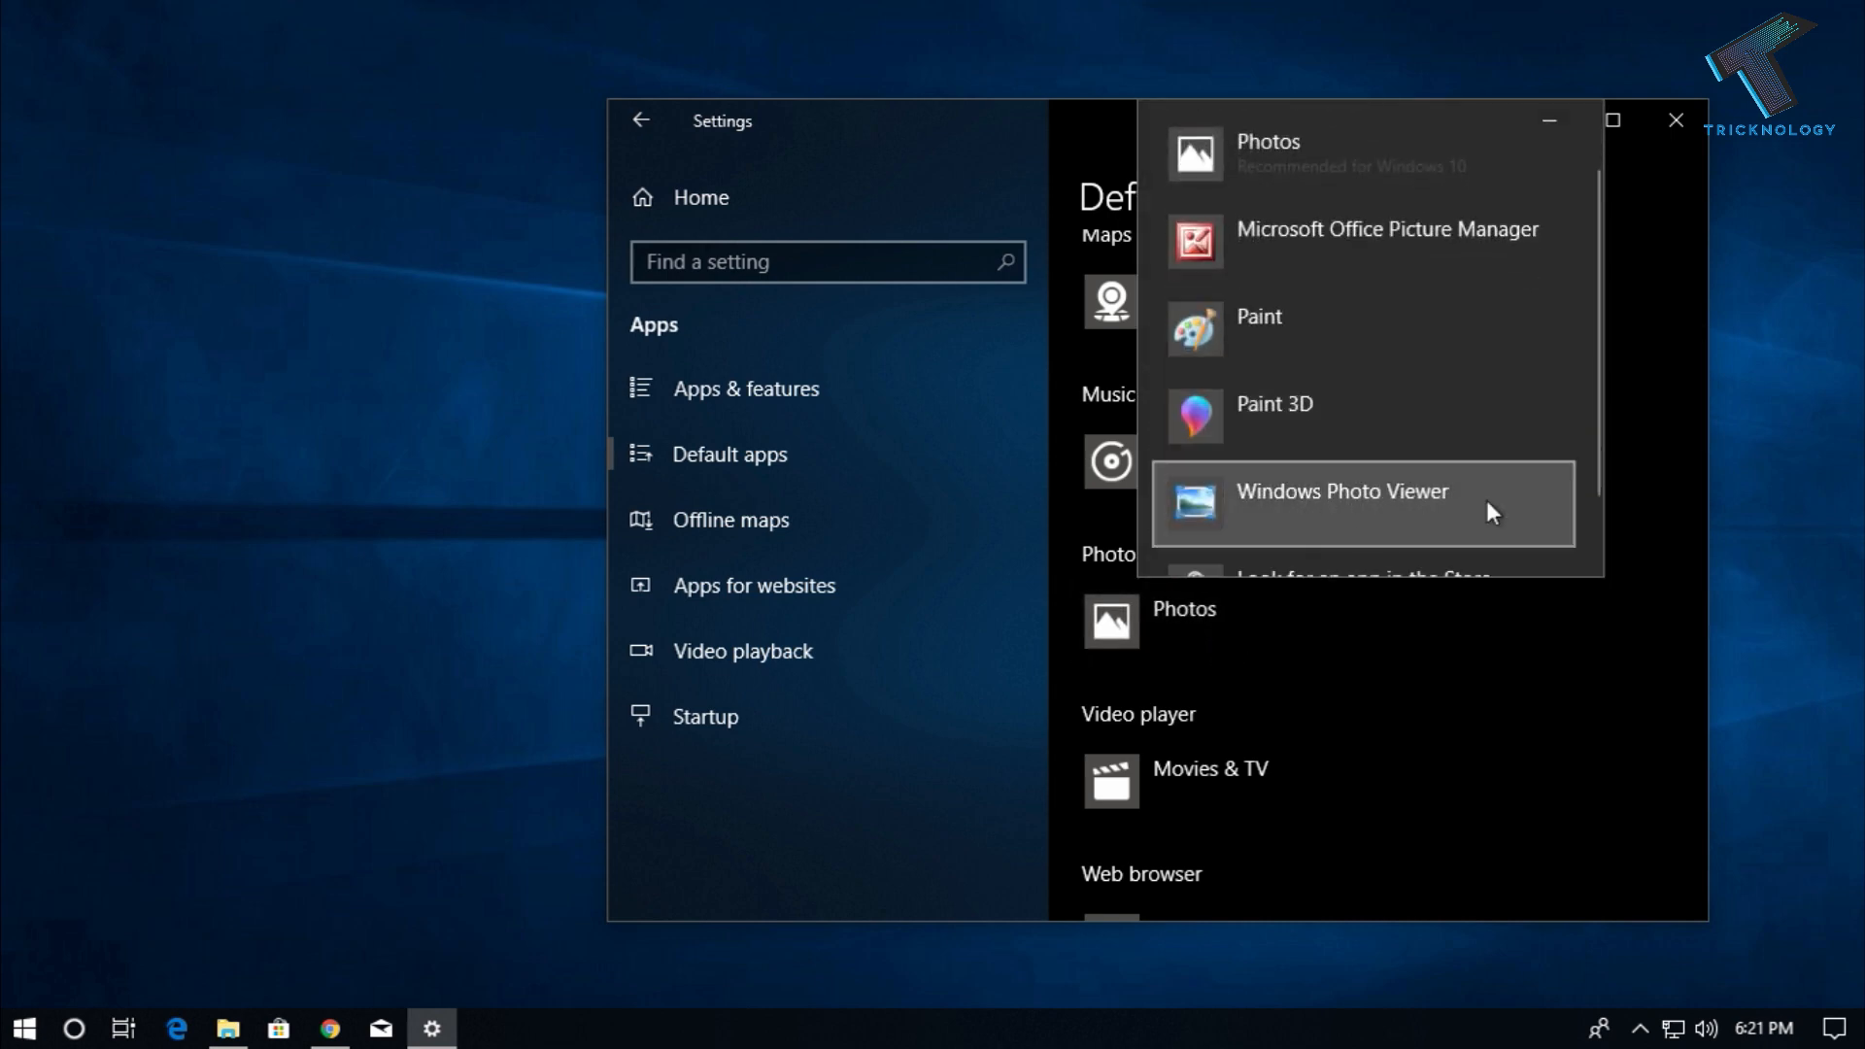
mouse_move(1413, 509)
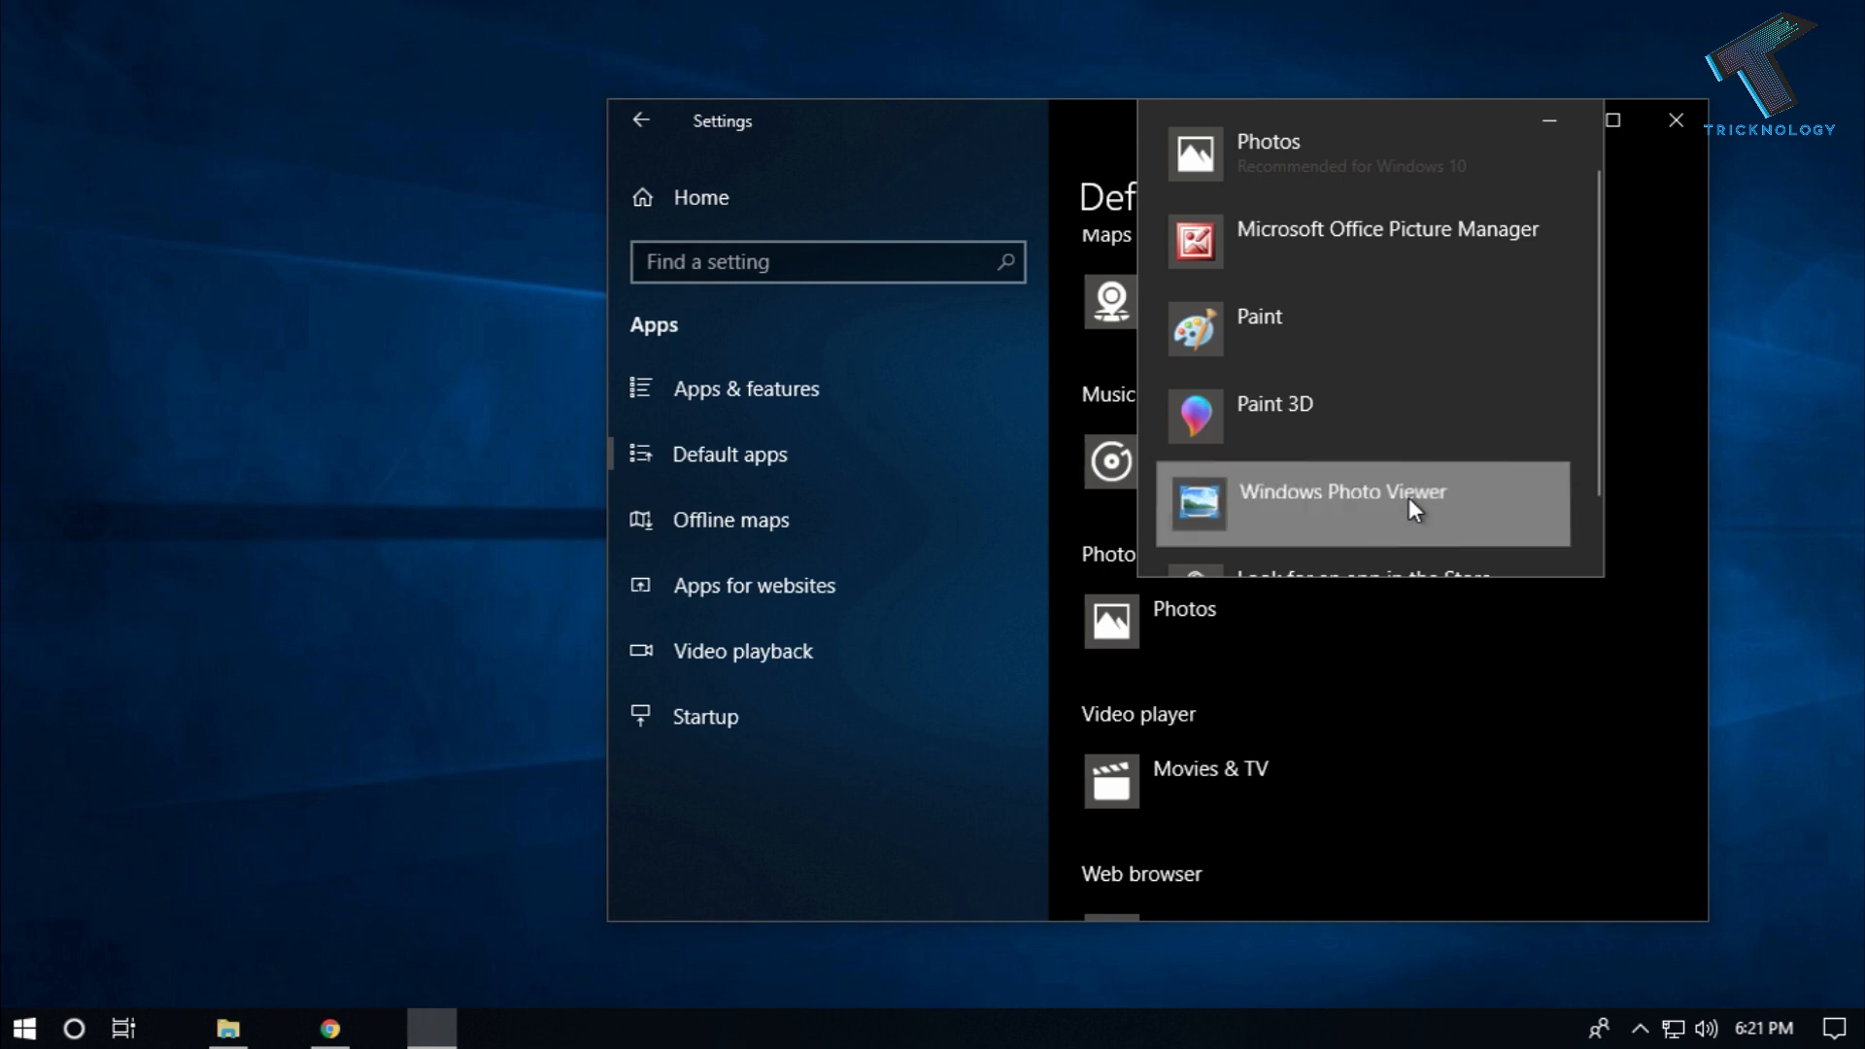
click(1340, 492)
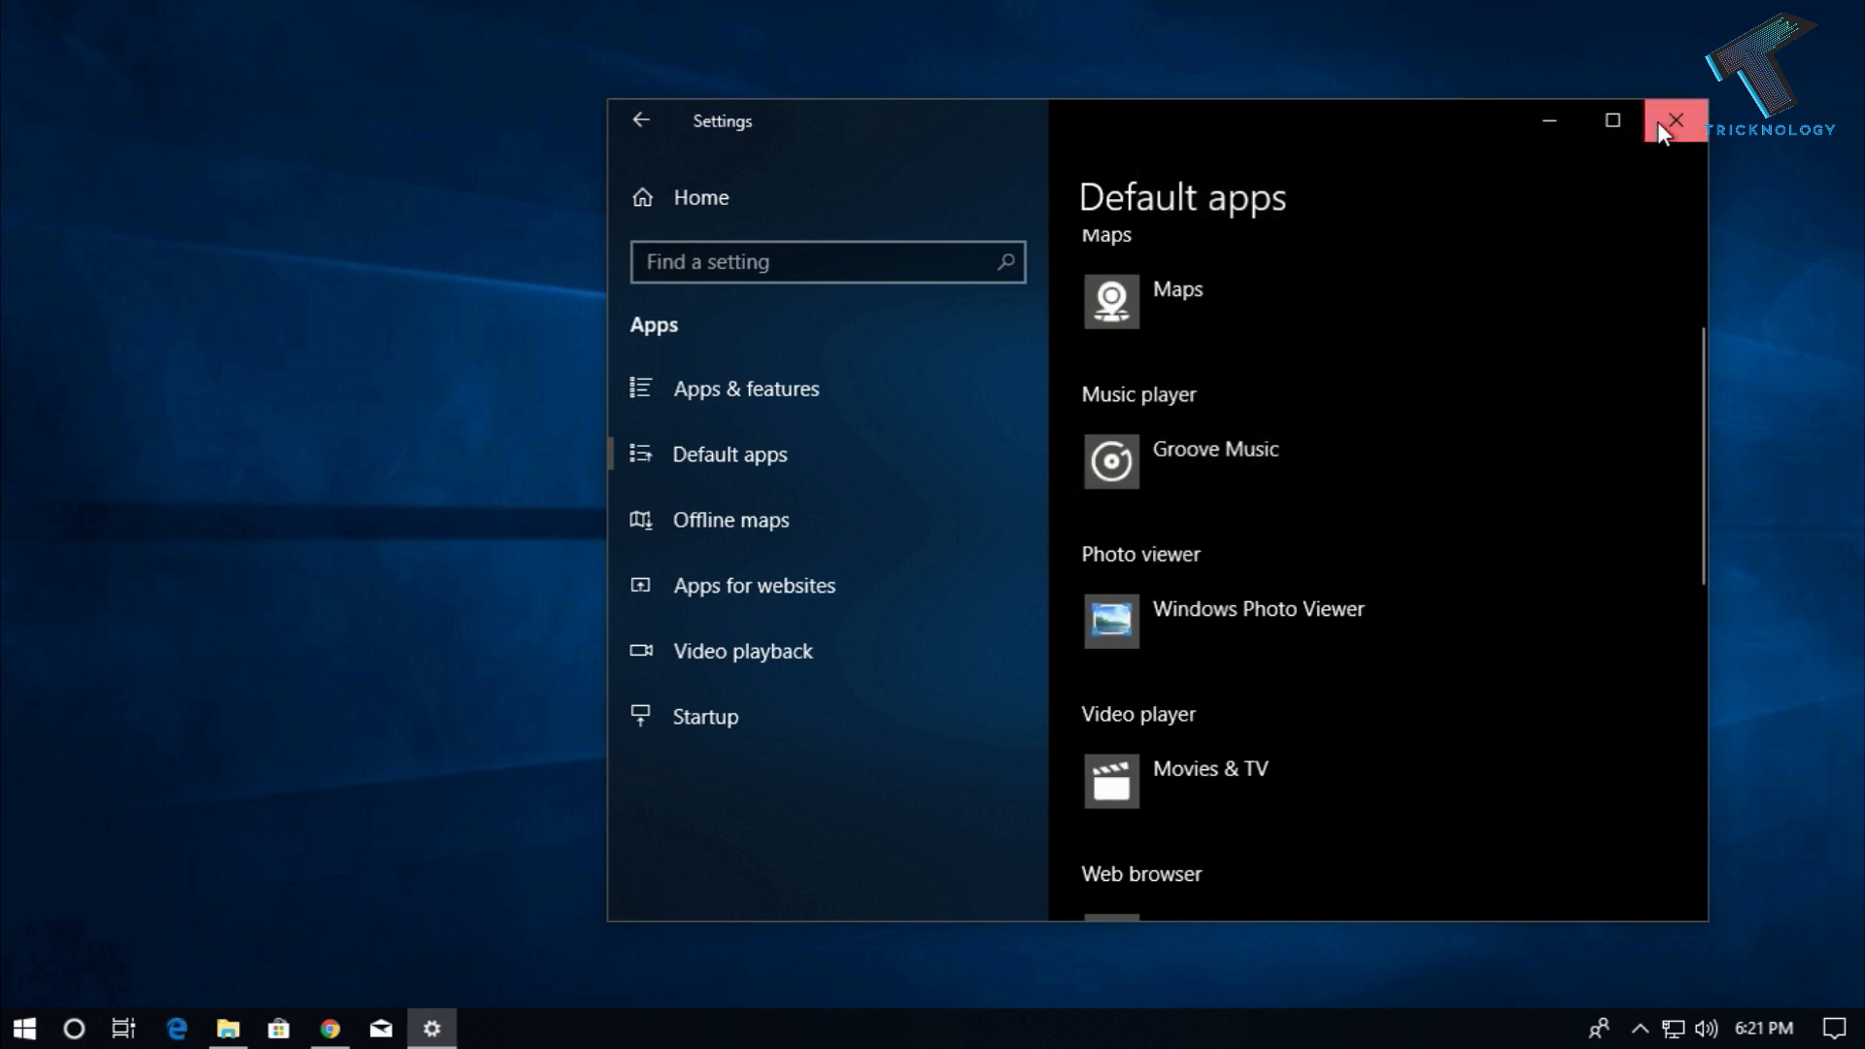
click(1673, 120)
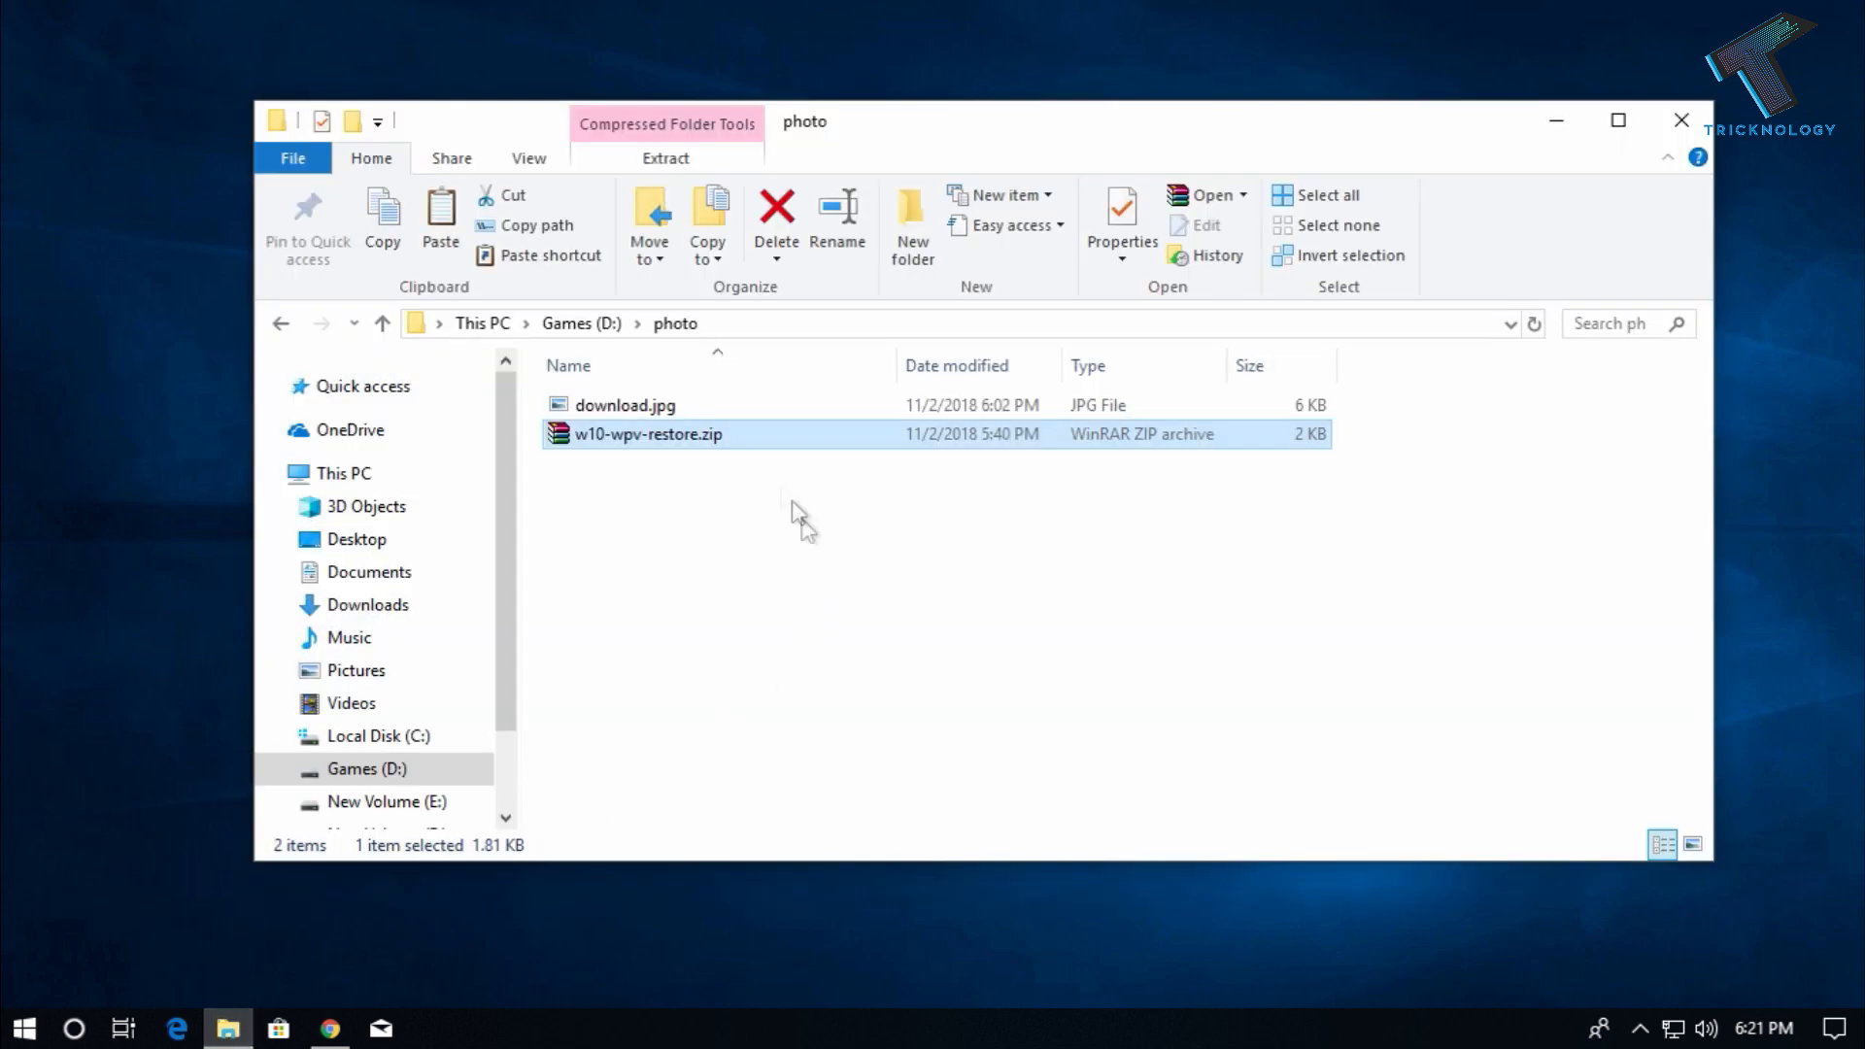
Open download.jpg so its Windows wallpaper image shows in Windows Photo Viewer
double_click(626, 404)
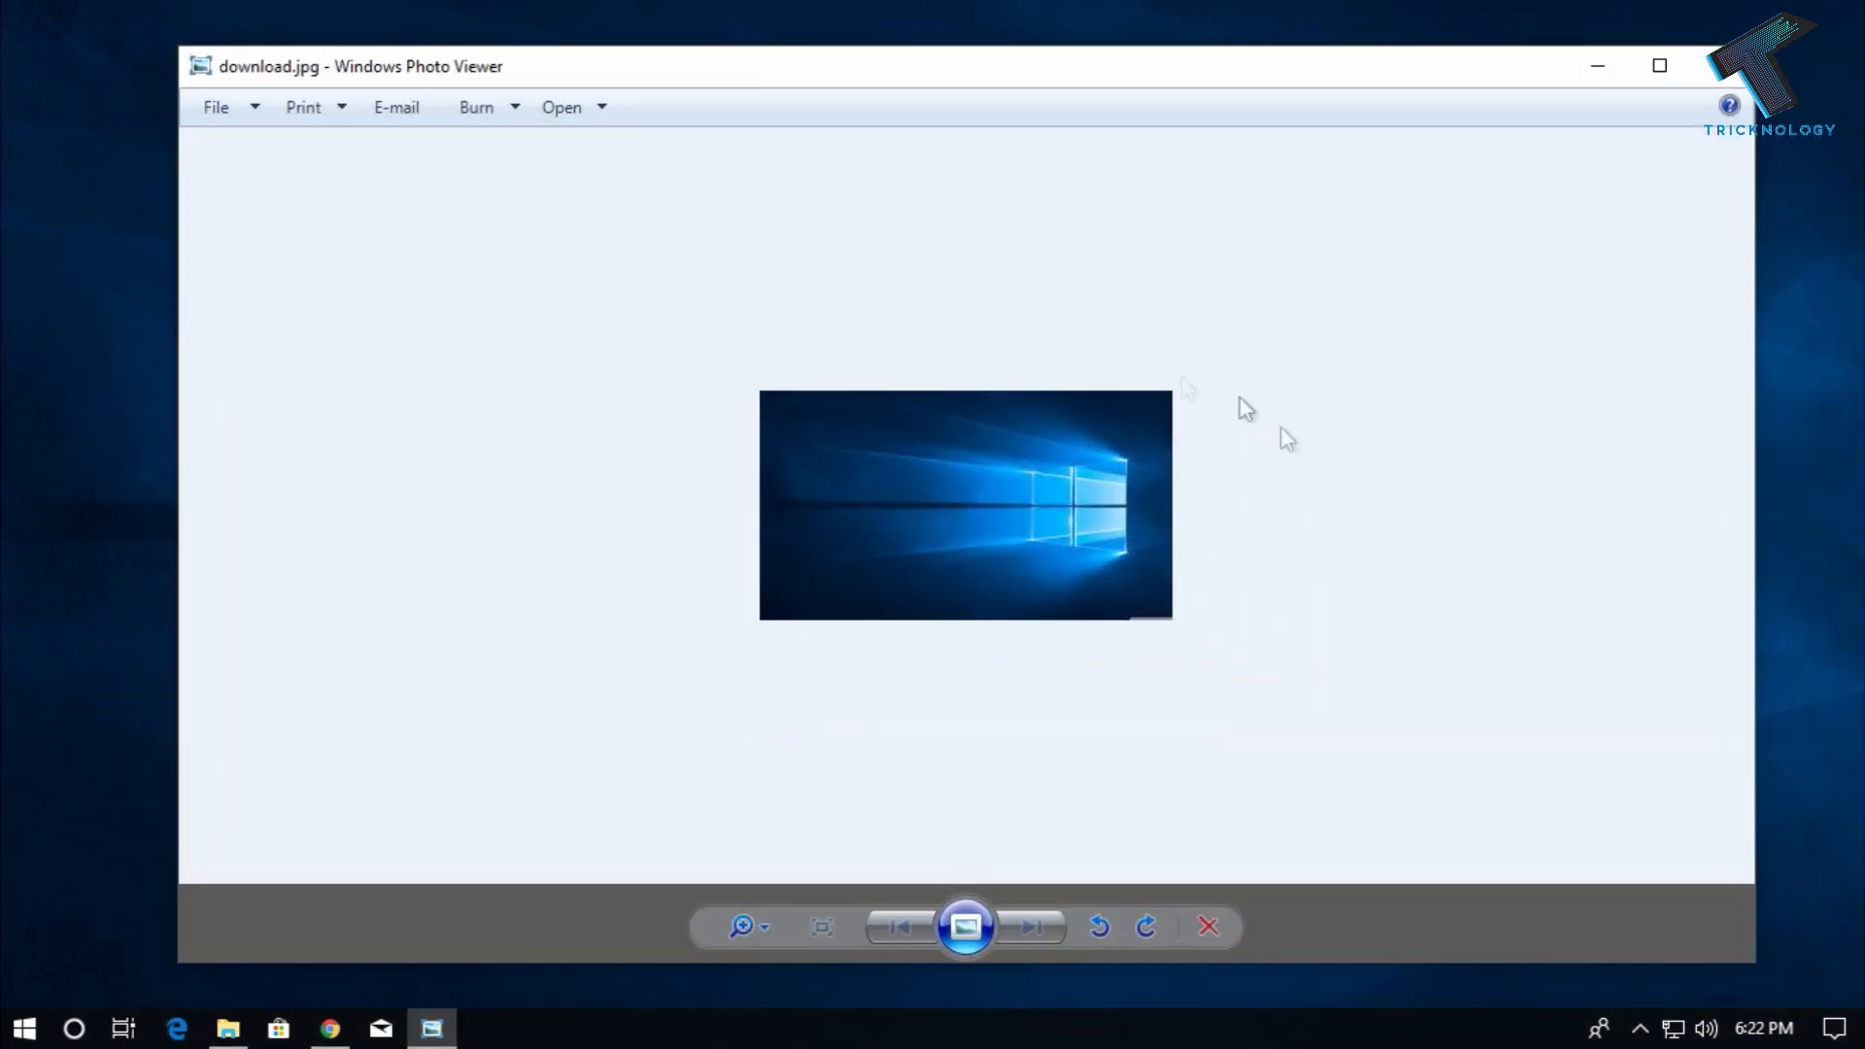
mouse_move(1243, 265)
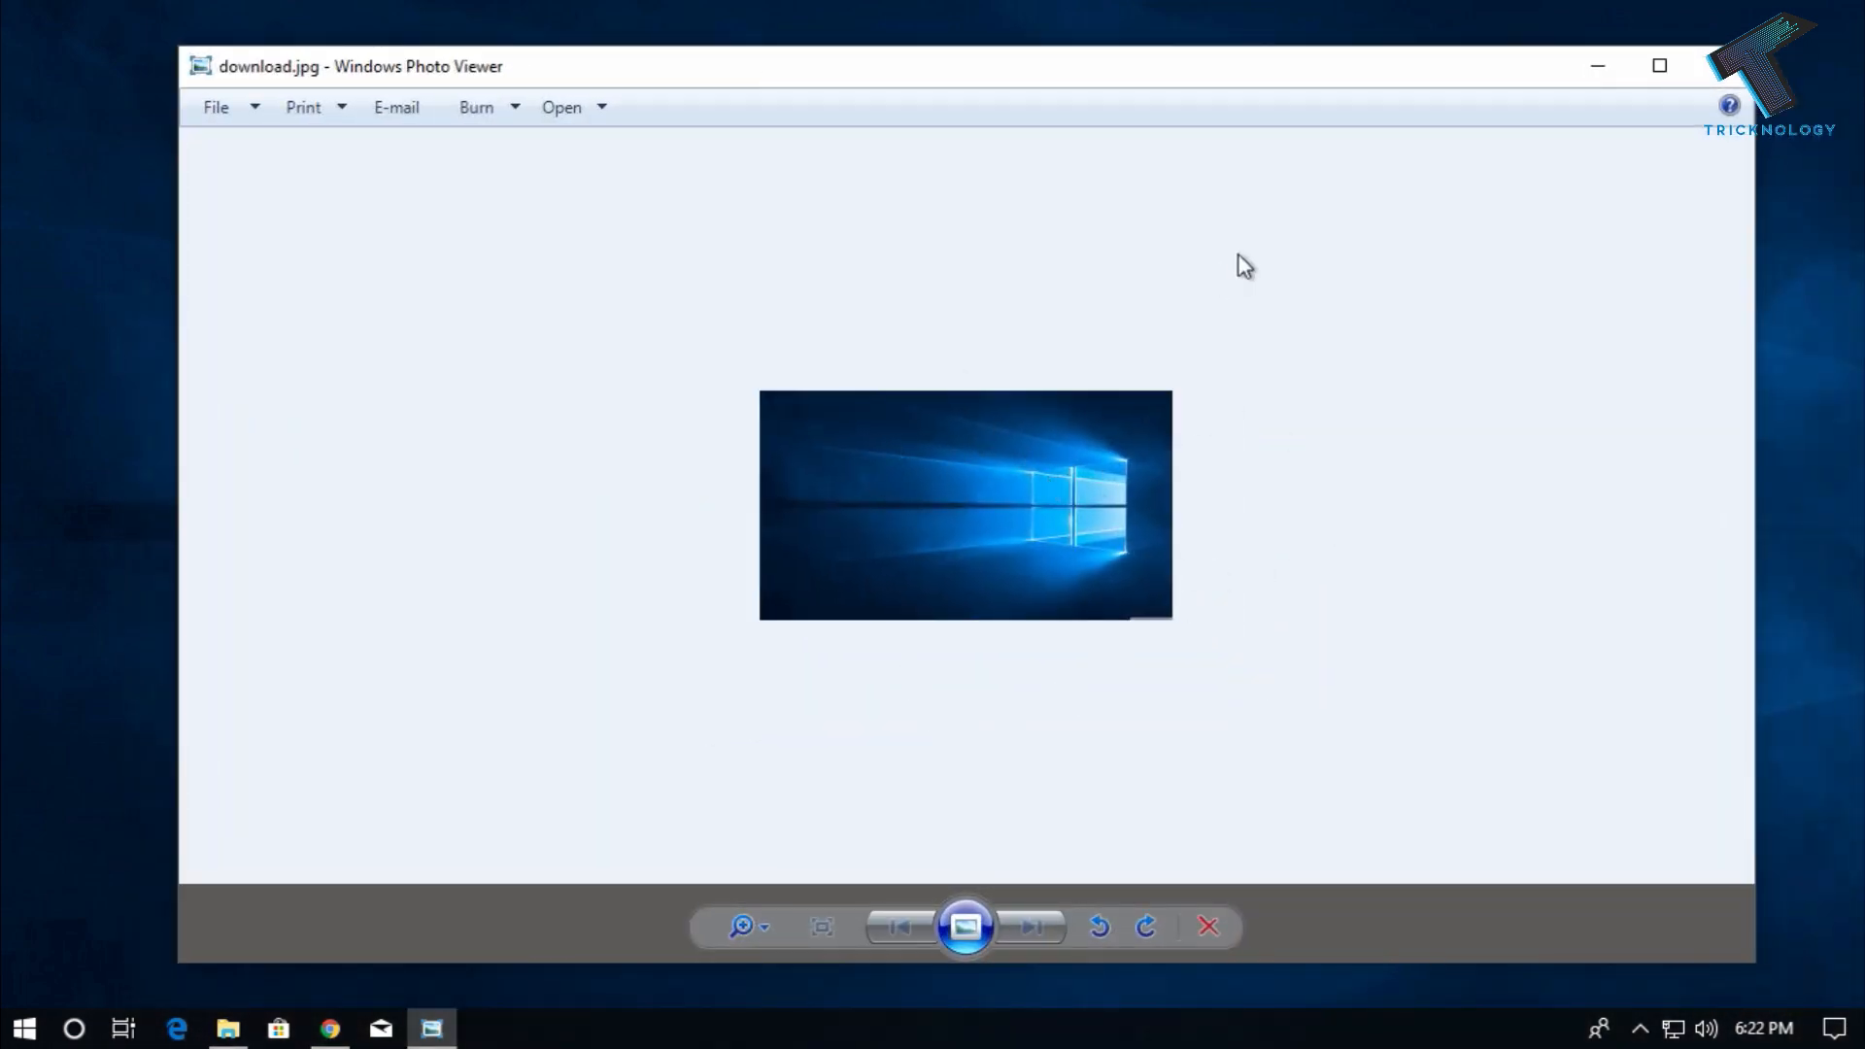